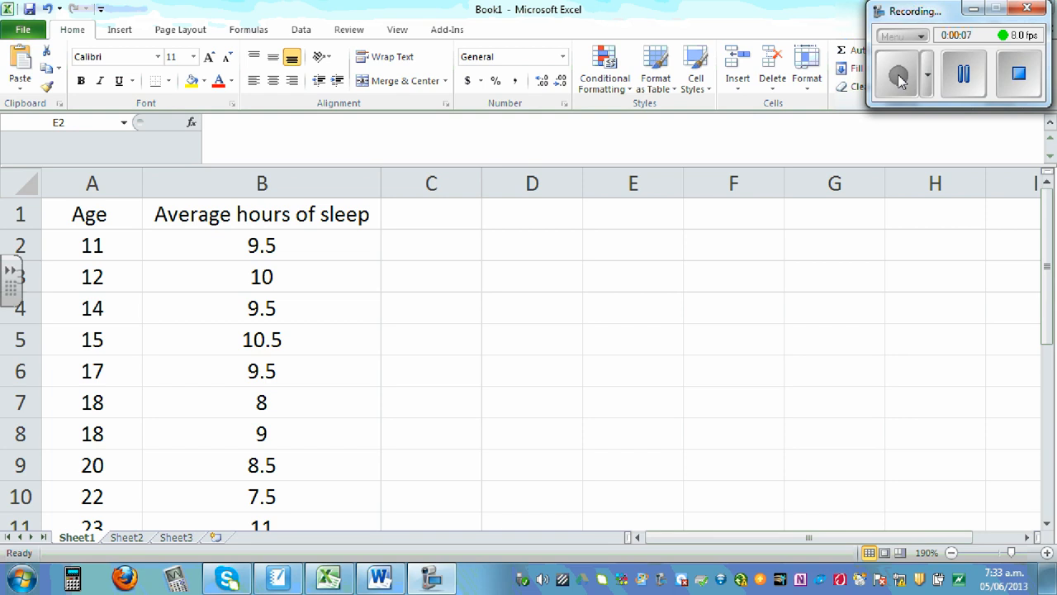
pyautogui.moveTo(125, 228)
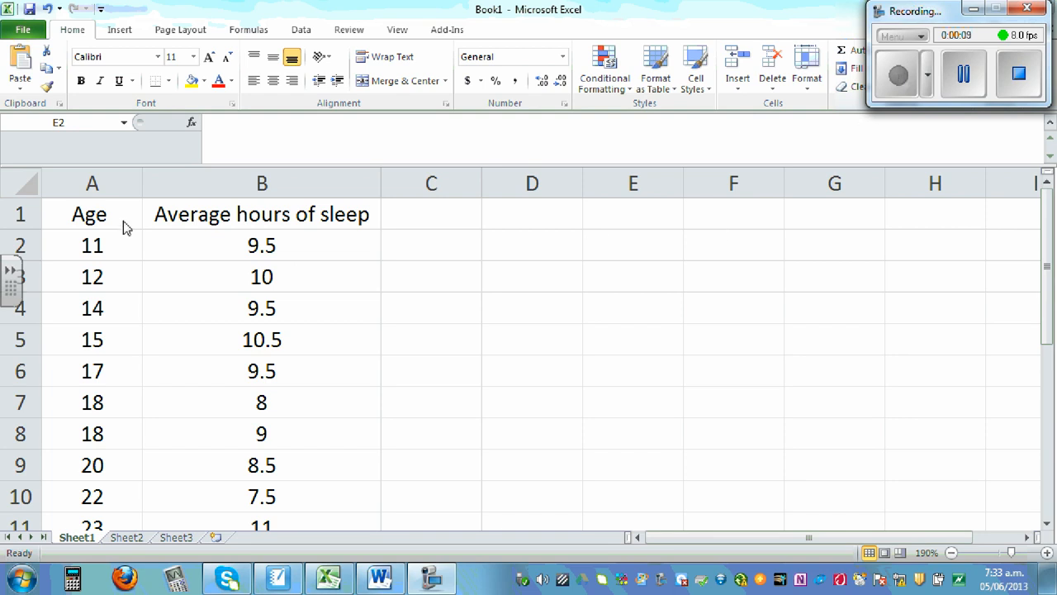
pyautogui.moveTo(300, 231)
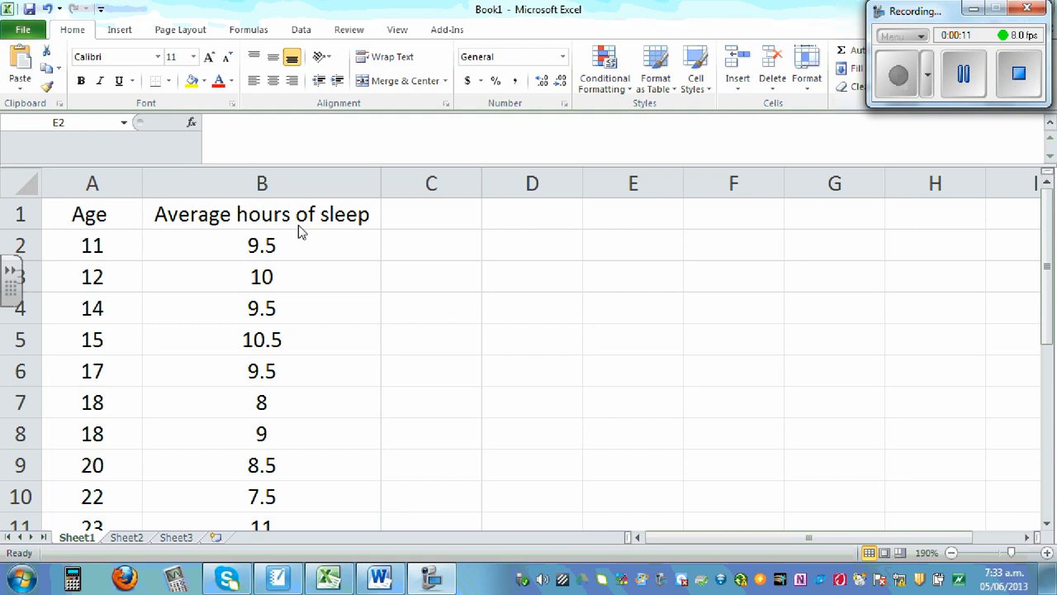
pyautogui.moveTo(1001, 221)
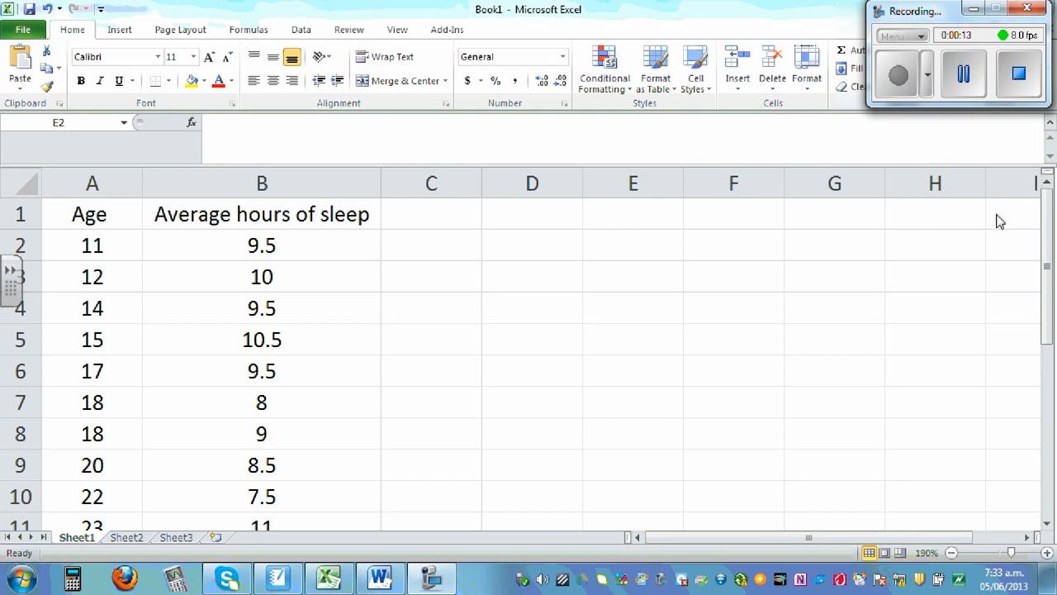
# - Select the age and average-hours-of-sleep data in A1:B21 for charting
pyautogui.click(632, 245)
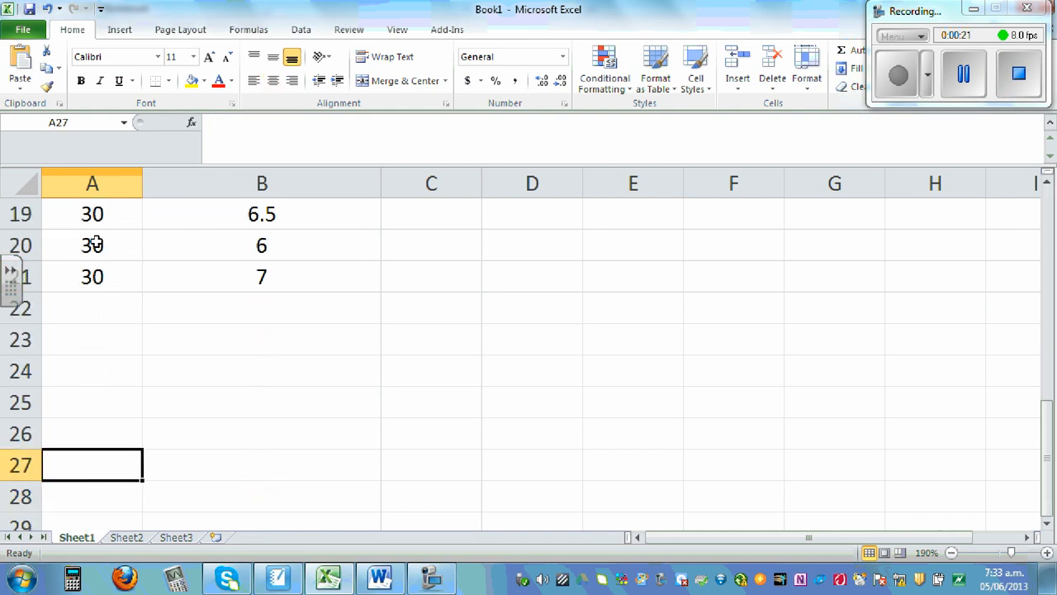
pyautogui.click(92, 276)
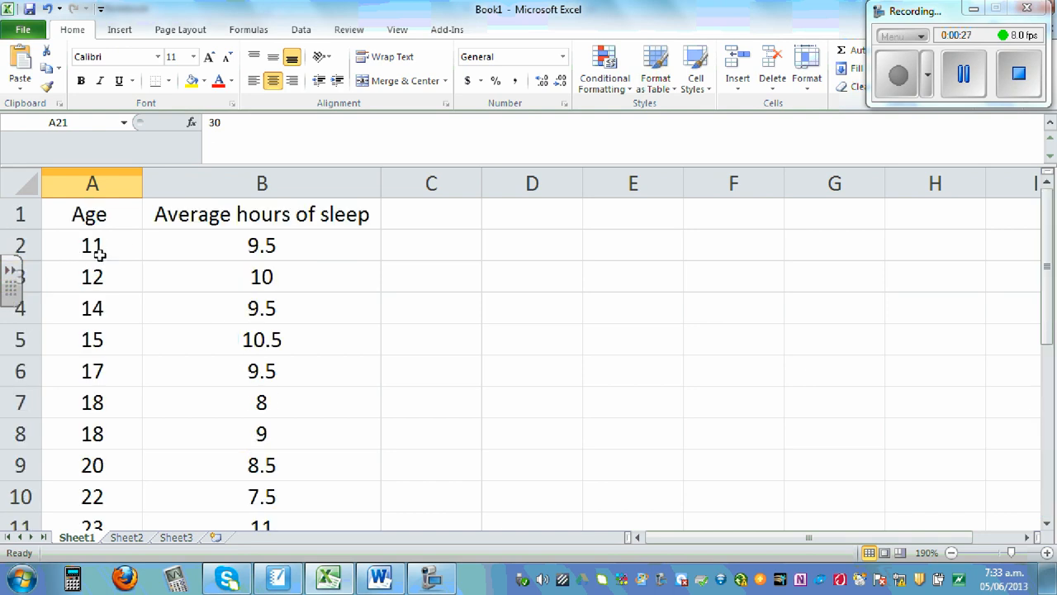
pyautogui.moveTo(264, 277)
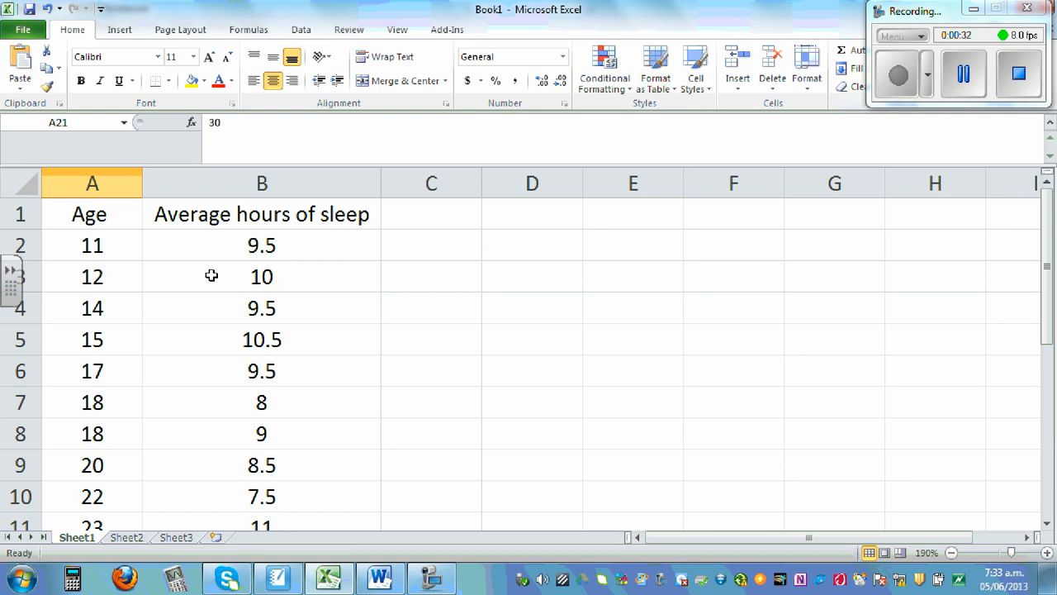
pyautogui.moveTo(296, 248)
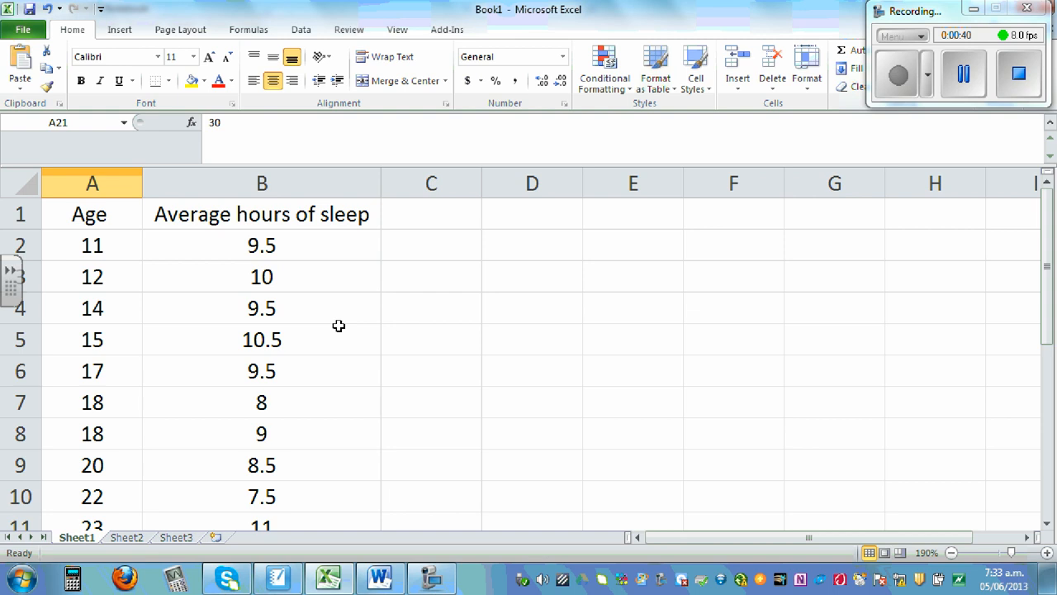
pyautogui.moveTo(374, 306)
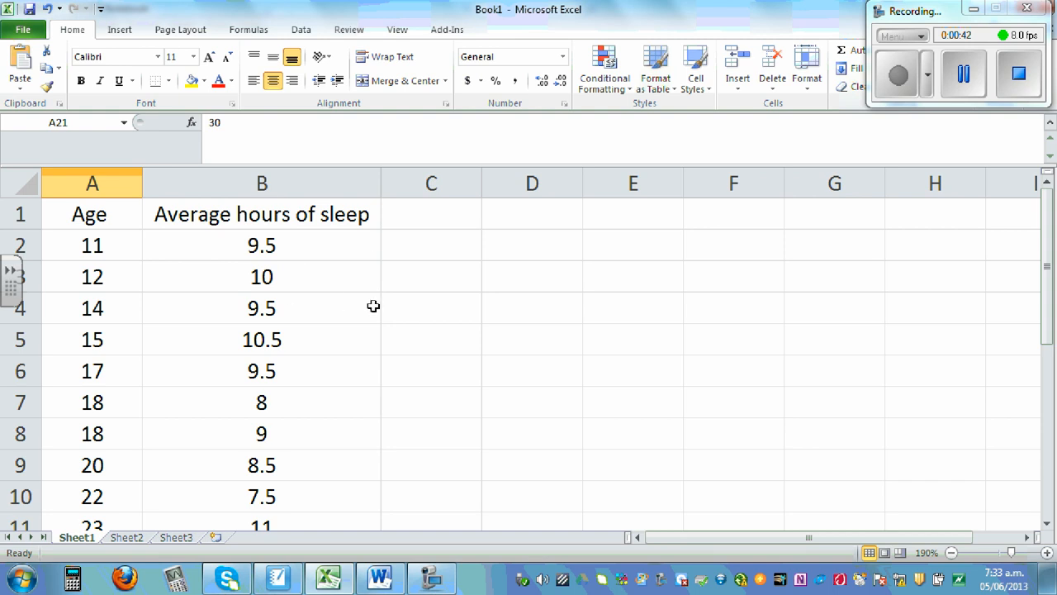
pyautogui.scroll(-3)
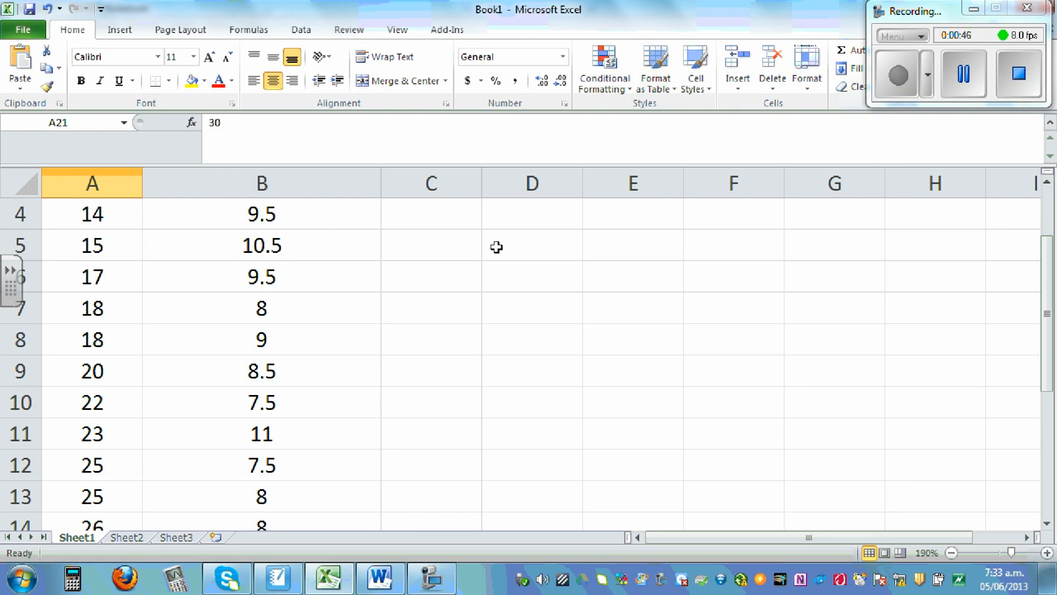
pyautogui.scroll(-3)
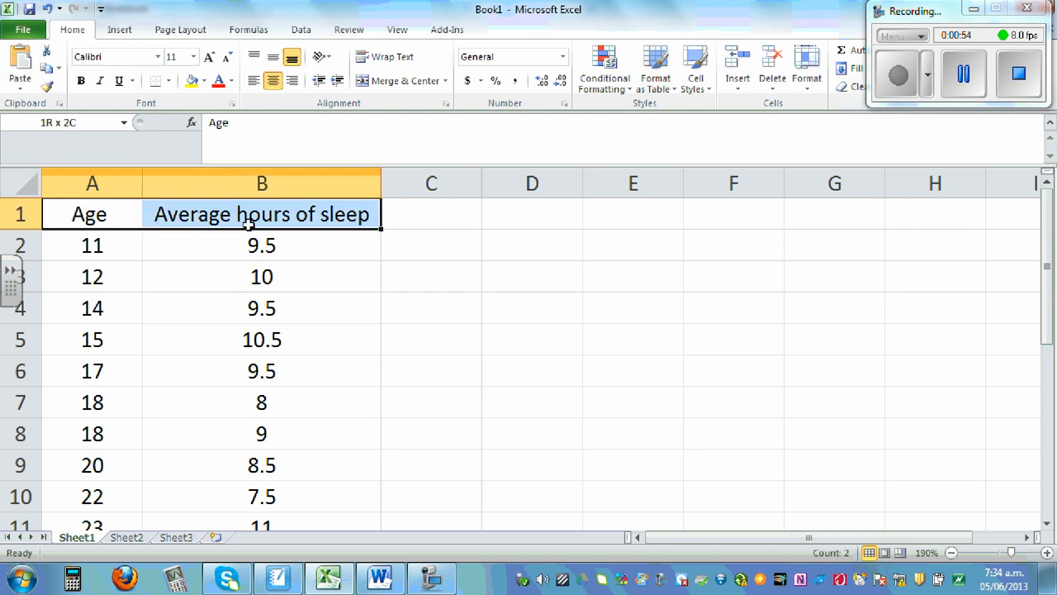
pyautogui.moveTo(261, 215); pyautogui.dragTo(261, 525)
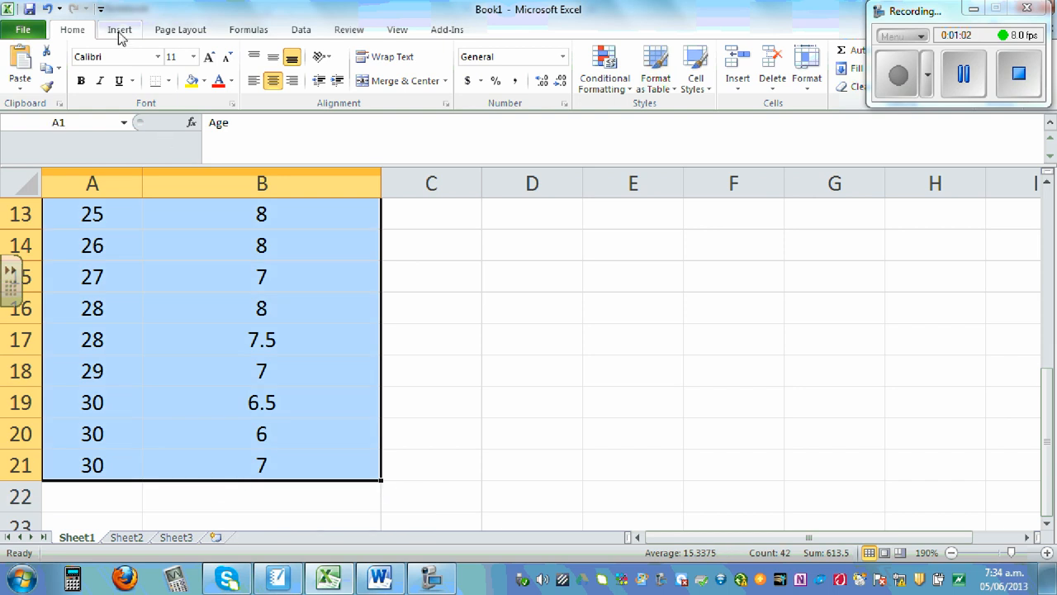
# - Insert a markers-only scatter chart of sleep hours against age
pyautogui.click(119, 29)
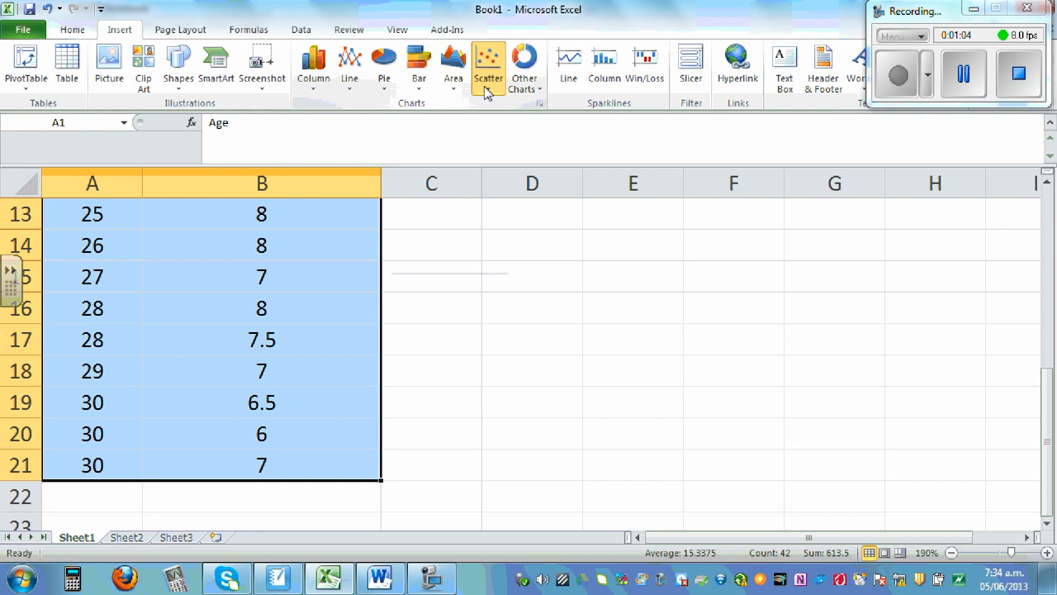
pyautogui.click(487, 66)
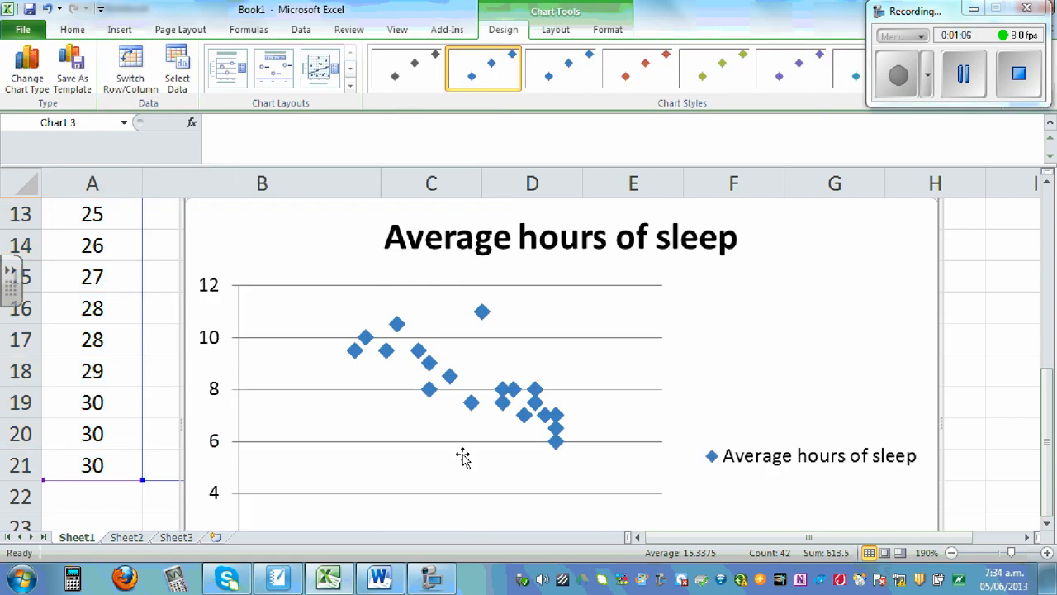
pyautogui.scroll(-3)
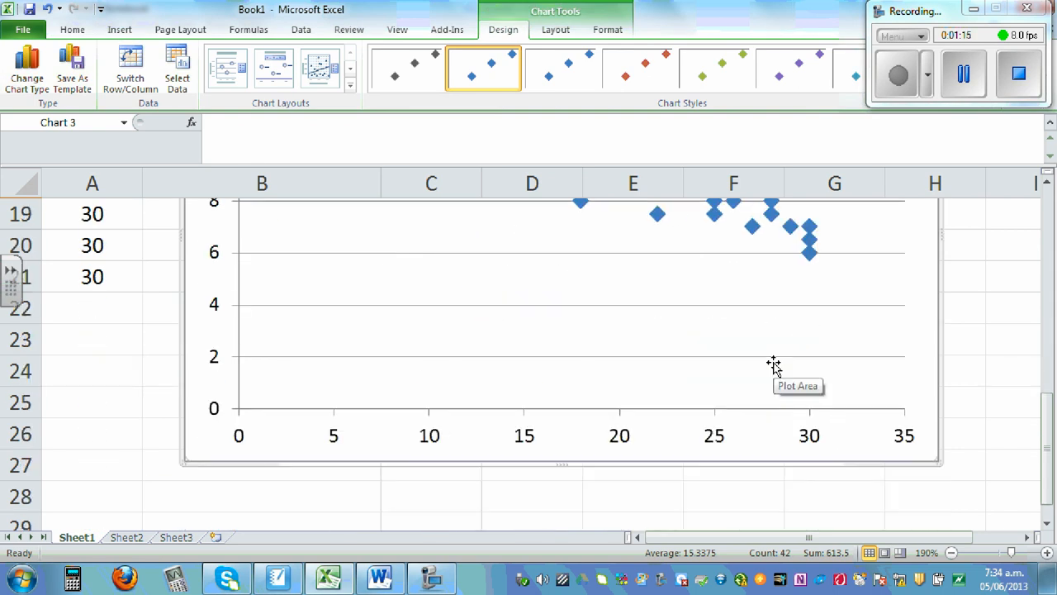
pyautogui.moveTo(526, 436)
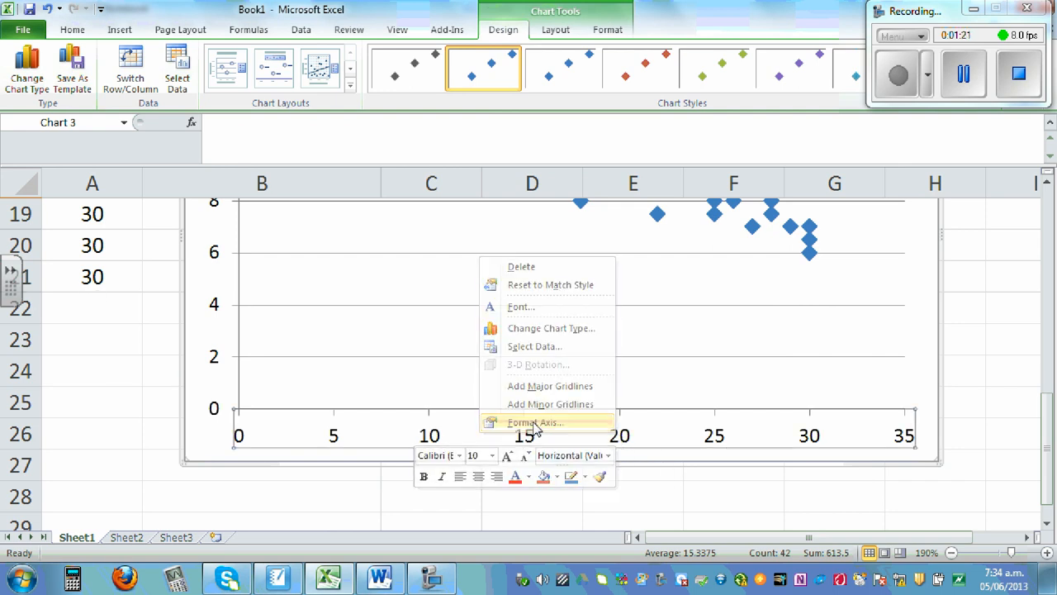
# - Set the horizontal age axis maximum to a fixed 30 in Format Axis
pyautogui.click(535, 423)
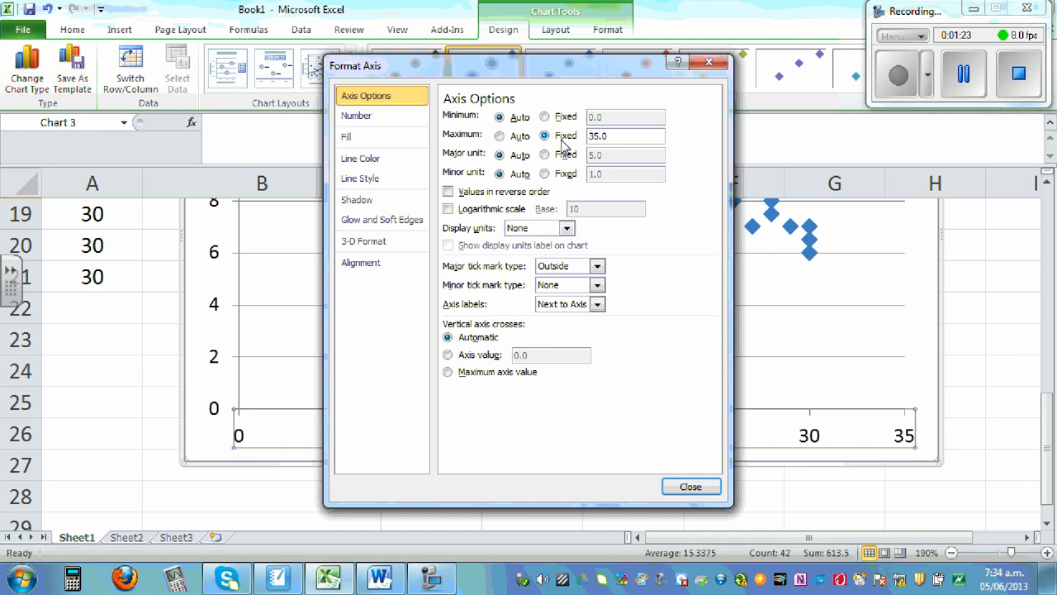
pyautogui.write('30')
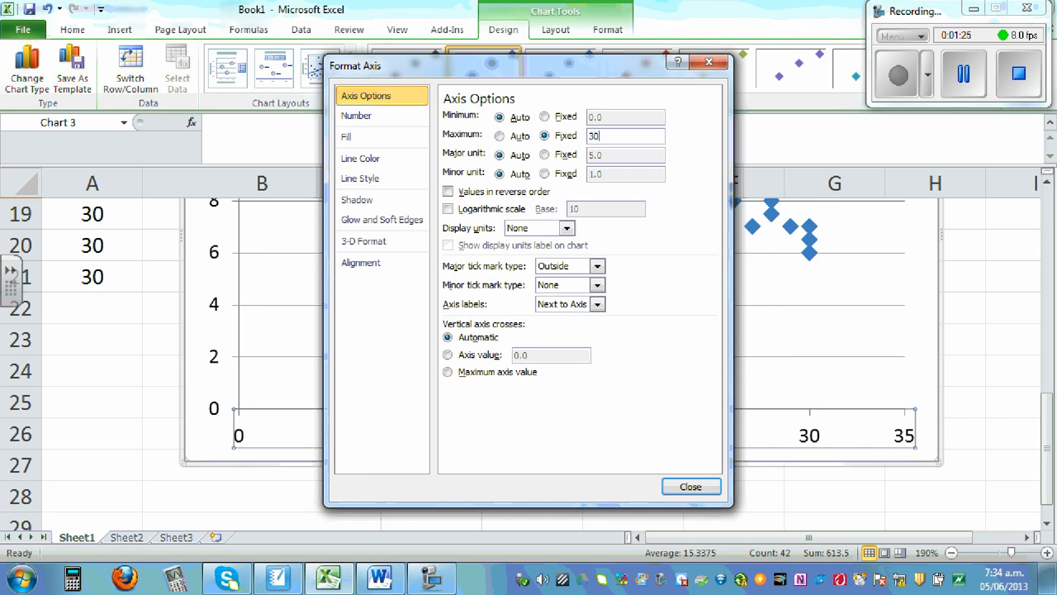
pyautogui.click(690, 486)
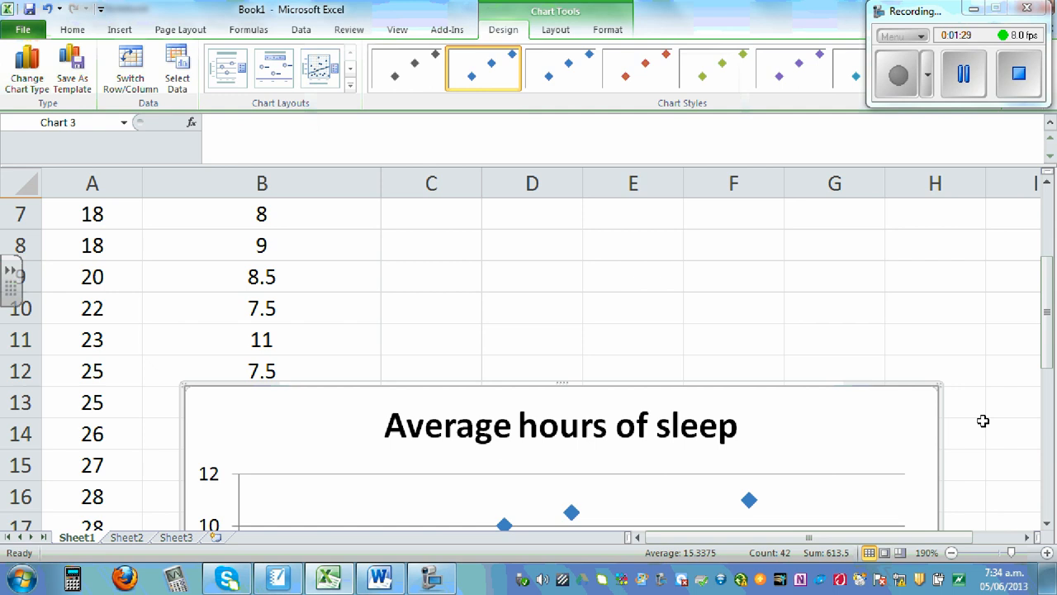
pyautogui.scroll(-3)
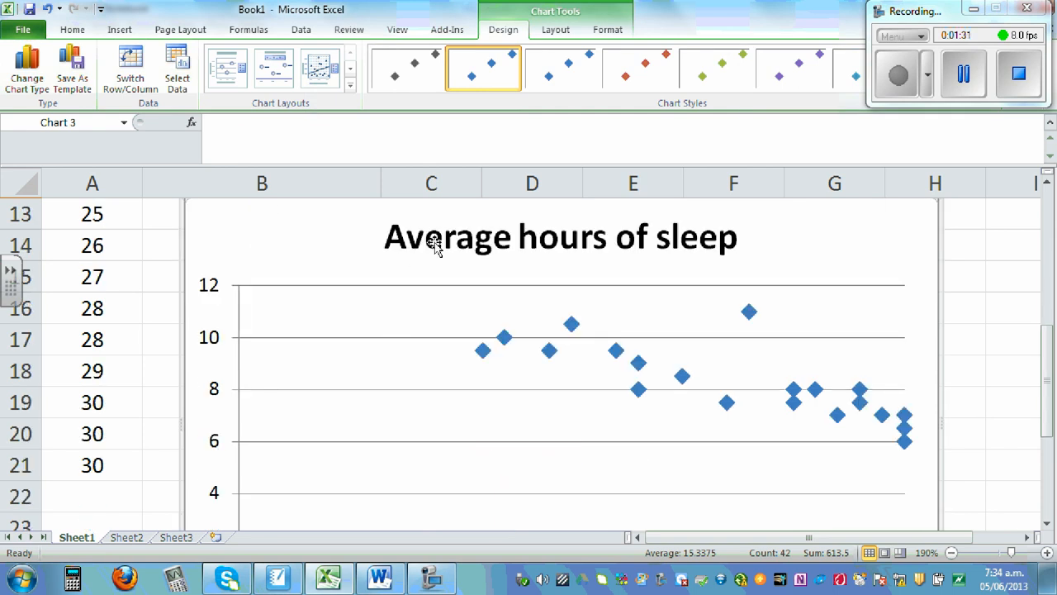
# - Retitle the chart 'Scatter graph of age versus average number of hours of sleep'
pyautogui.click(436, 237)
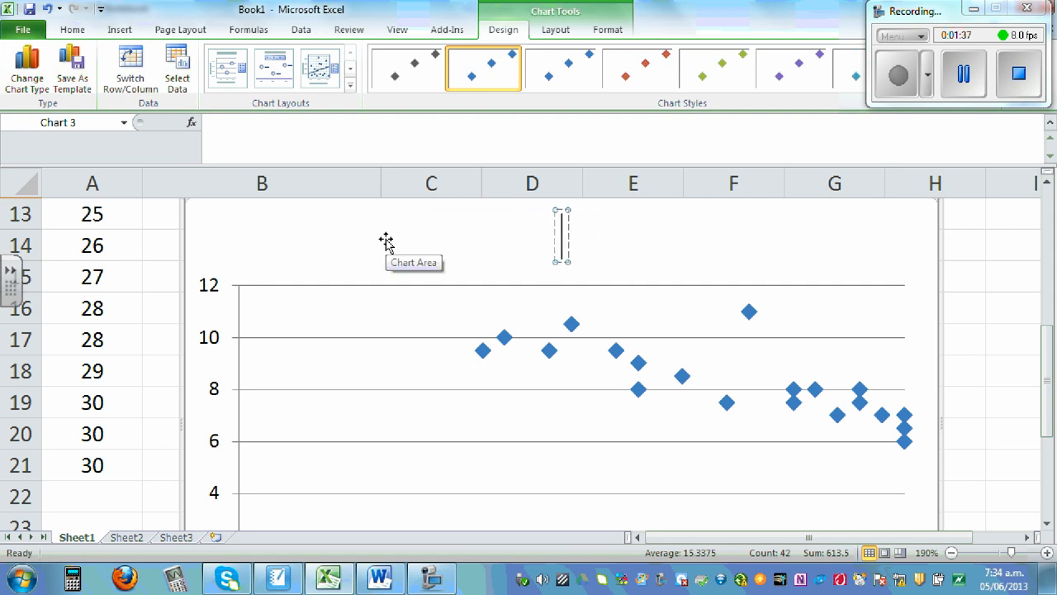
pyautogui.write('Scatter gro')
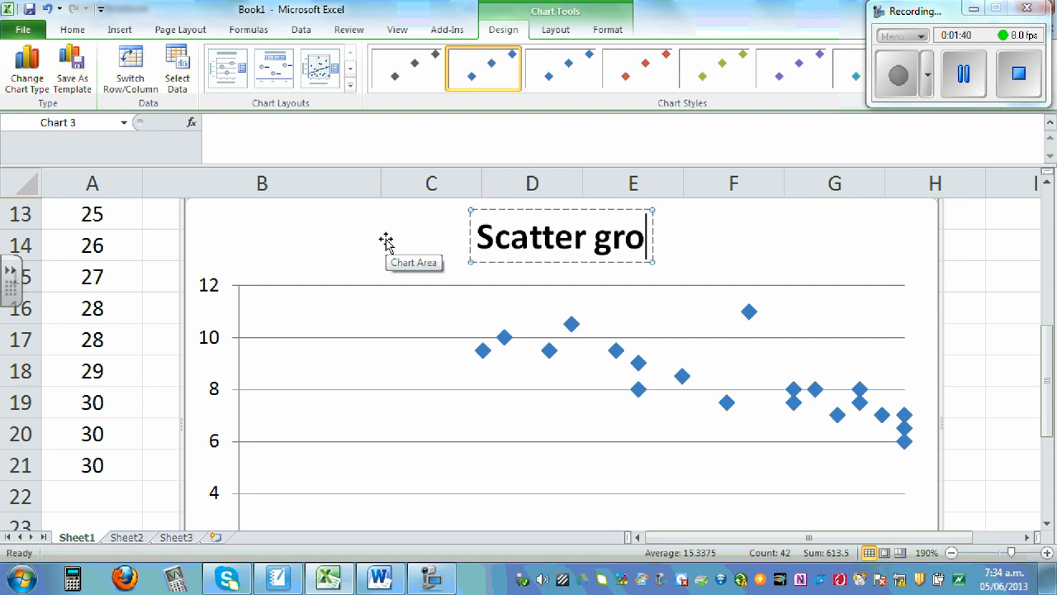
pyautogui.write('a')
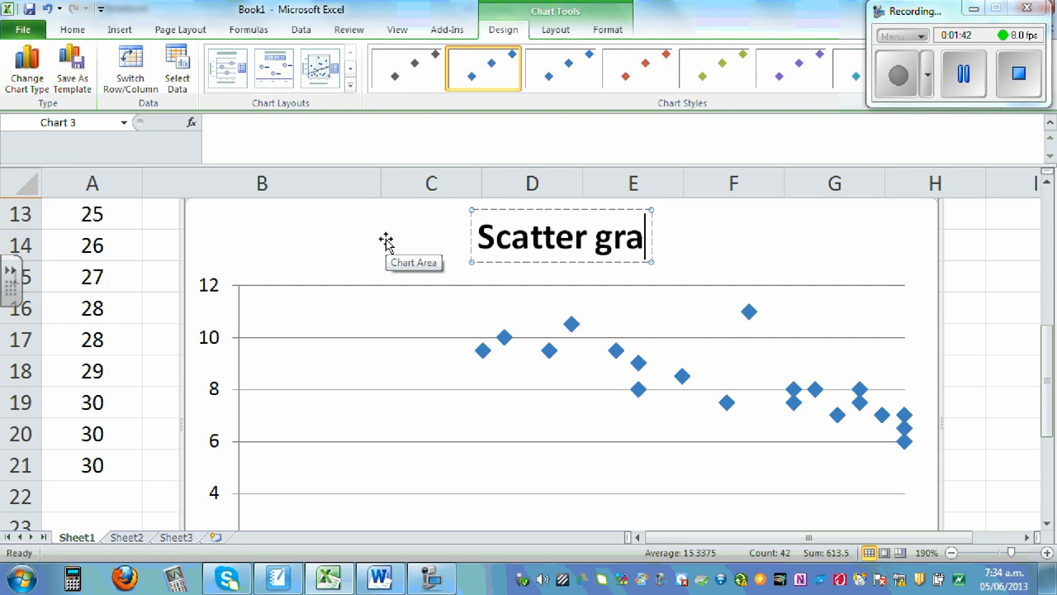
pyautogui.write('ph of age')
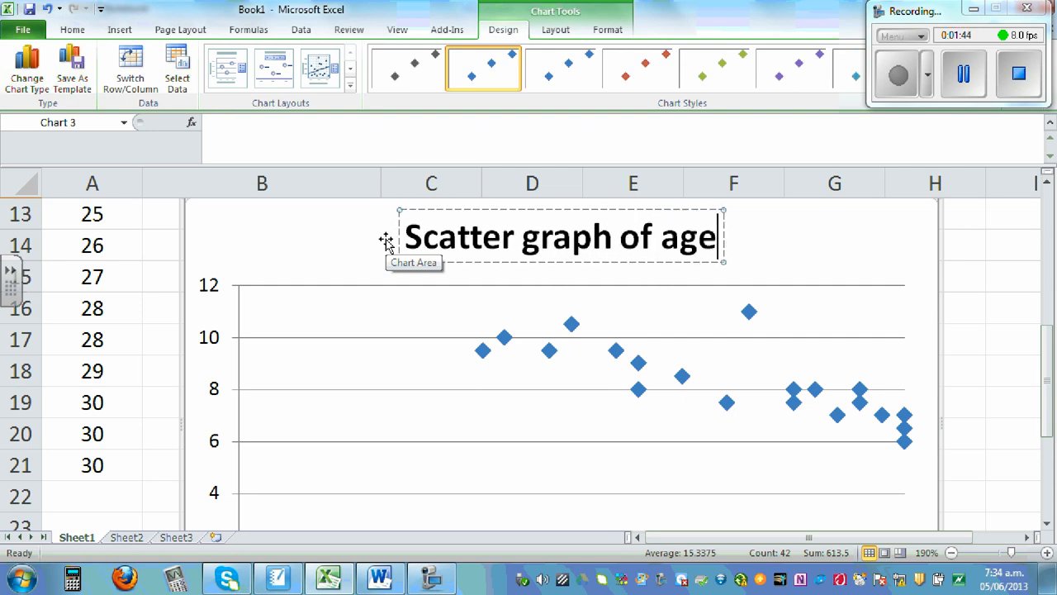
pyautogui.write('veruse')
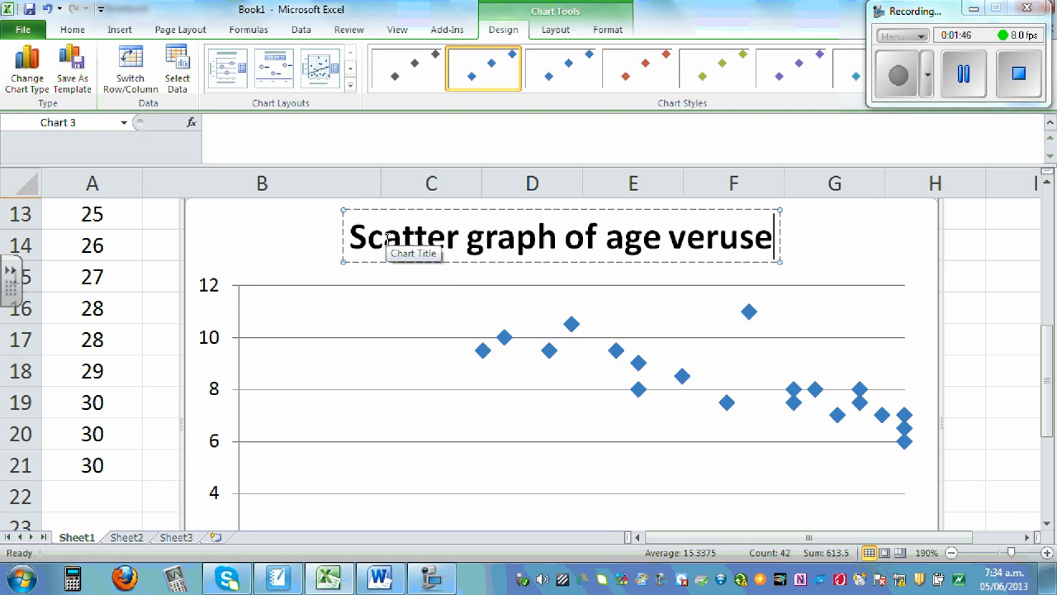
pyautogui.write('s')
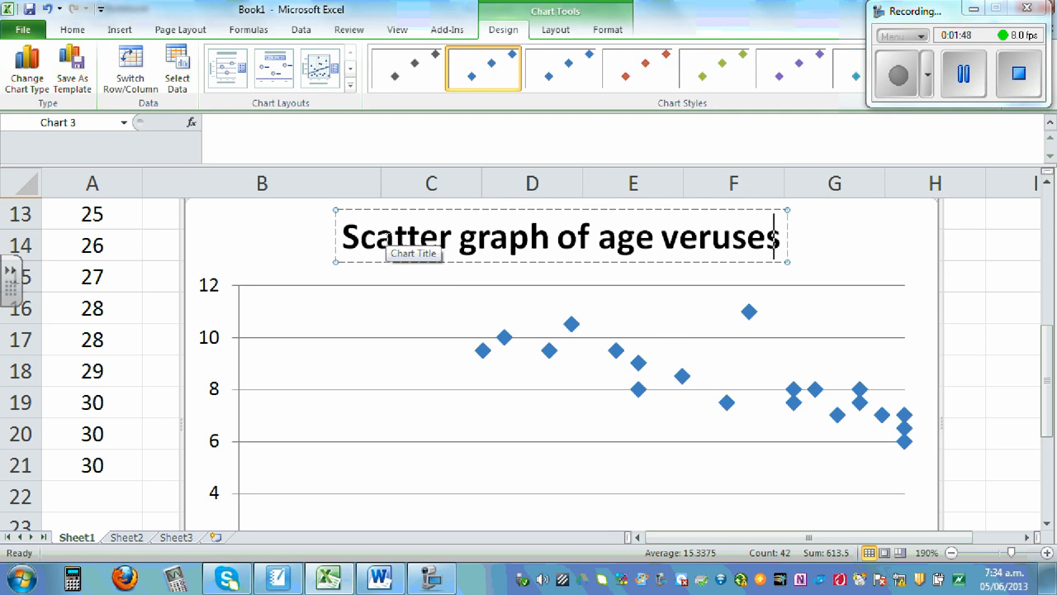
pyautogui.press('BackSpace')
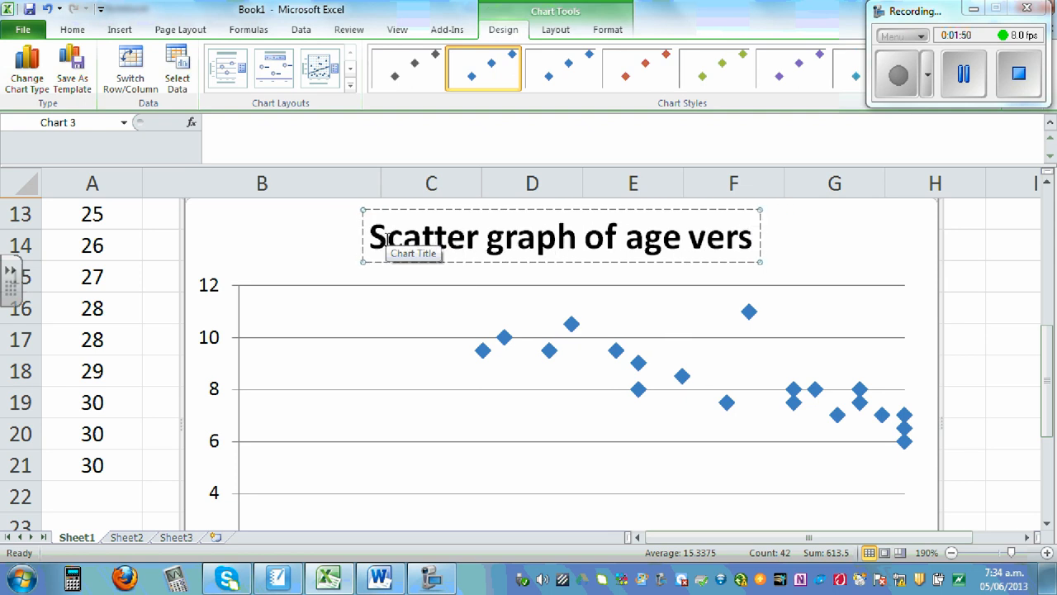
pyautogui.write('us')
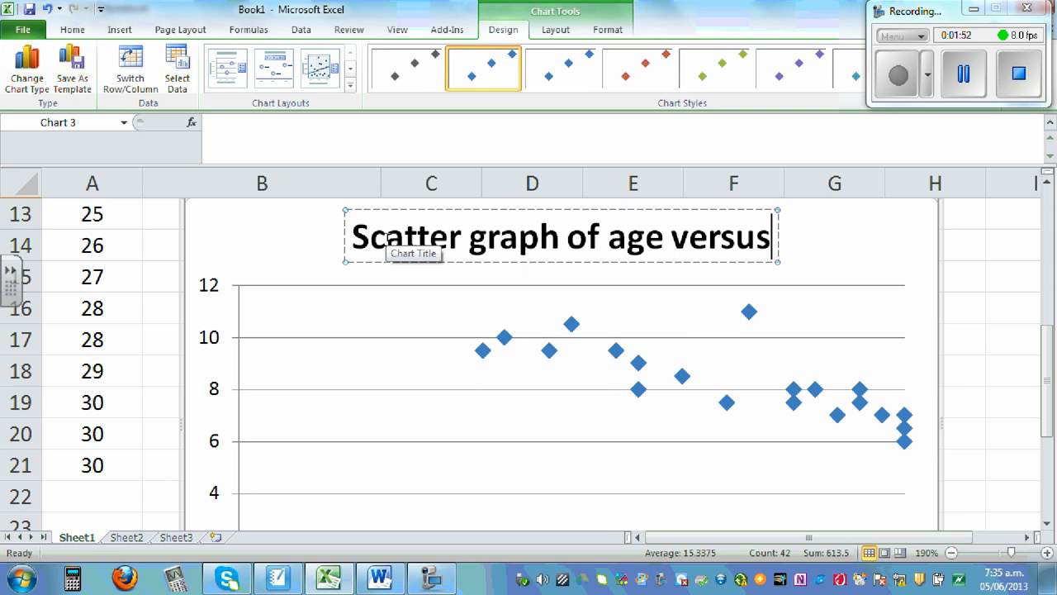
pyautogui.write('average number of')
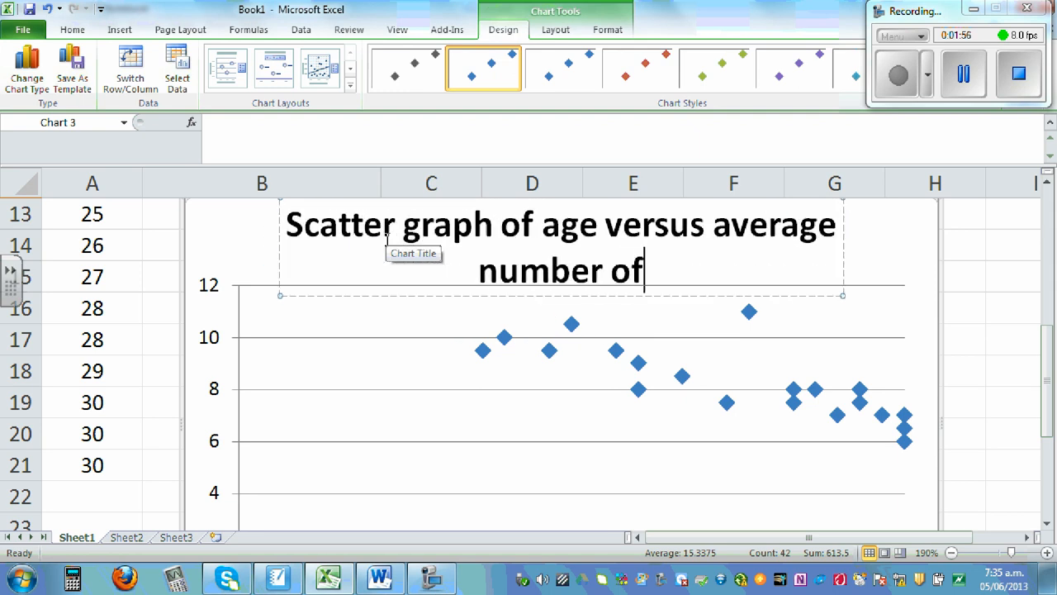
pyautogui.write('hours')
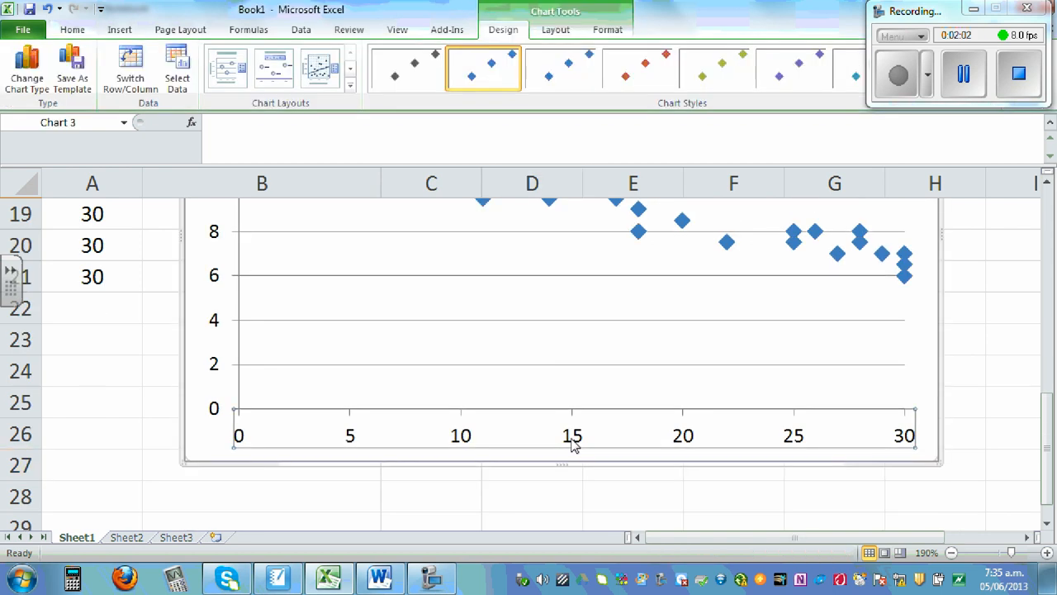
# - Add a horizontal axis title below the axis reading 'Age in years'
pyautogui.rightClick(573, 436)
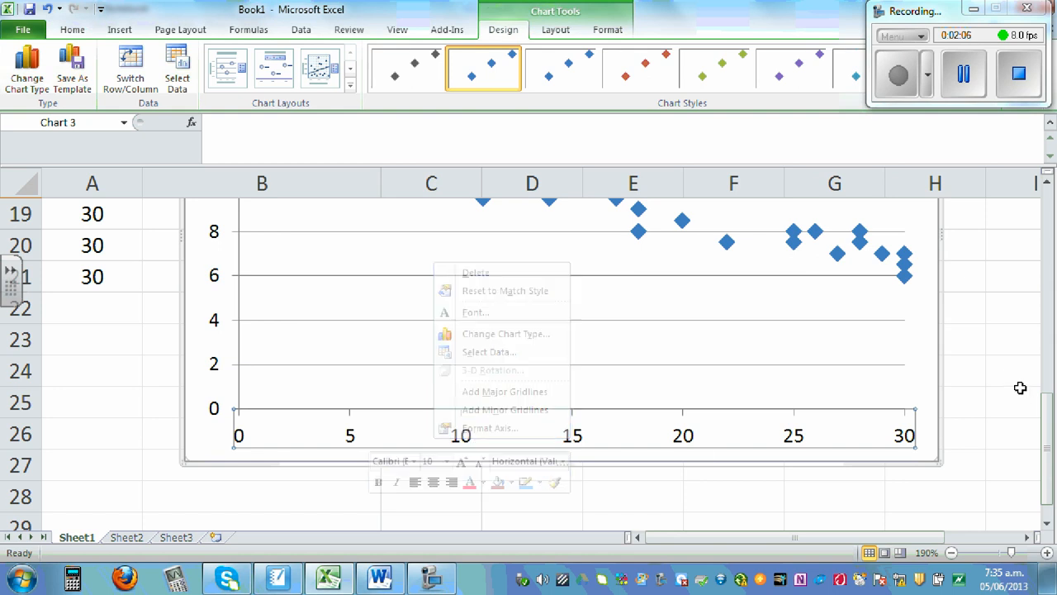
pyautogui.click(555, 30)
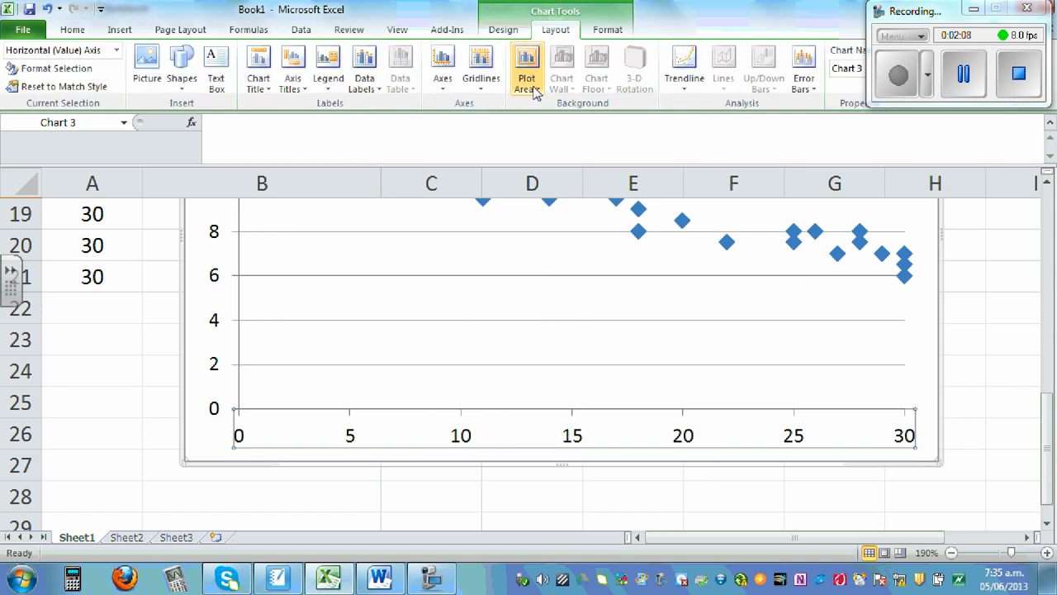
pyautogui.click(293, 70)
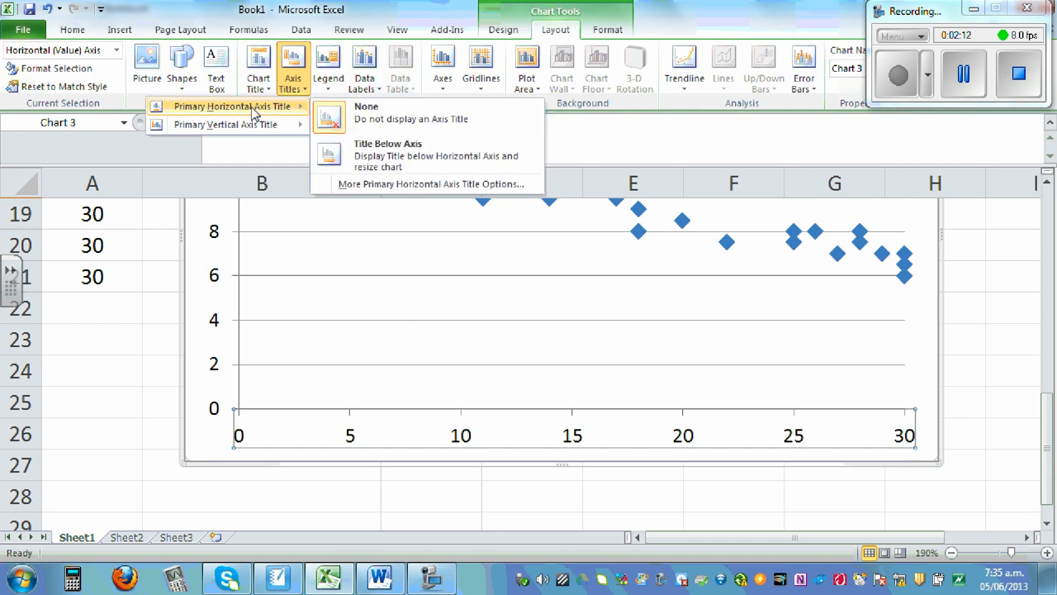
pyautogui.click(387, 142)
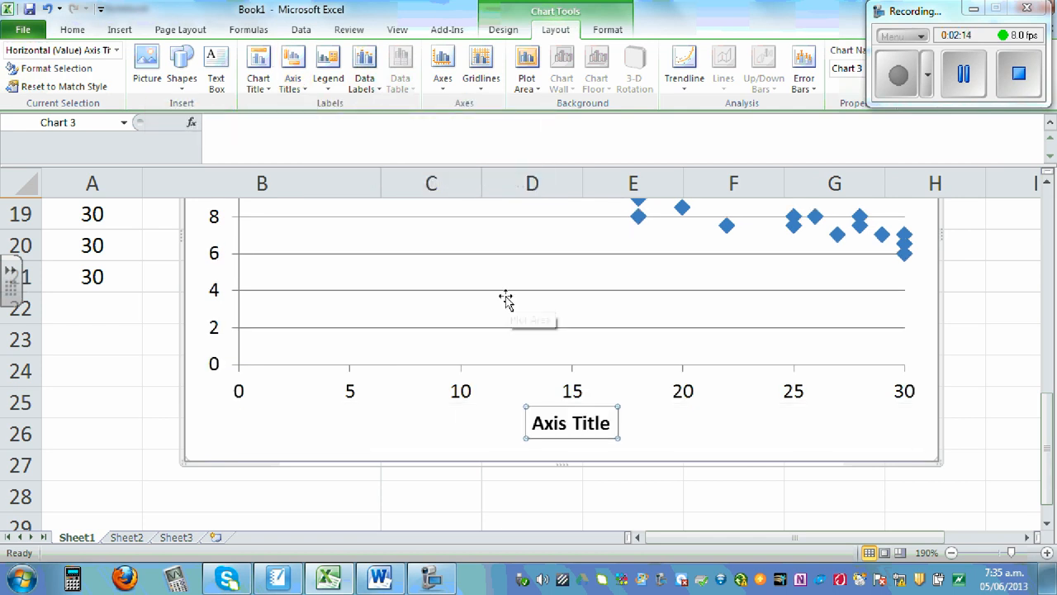
pyautogui.write('Age in years')
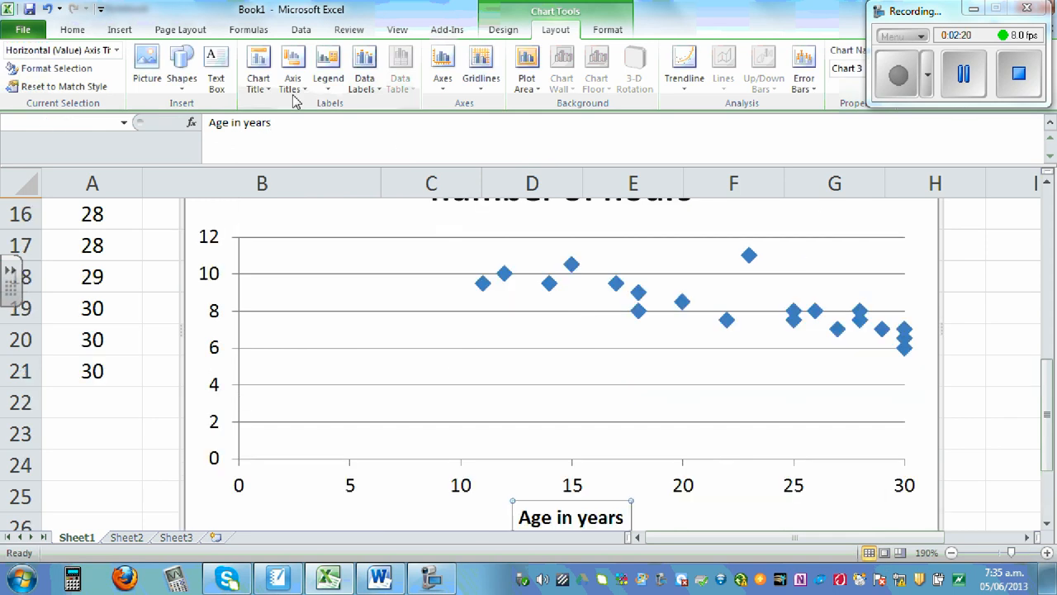
# - Add a vertical-text title to the vertical axis for average hours of sleep
pyautogui.click(292, 66)
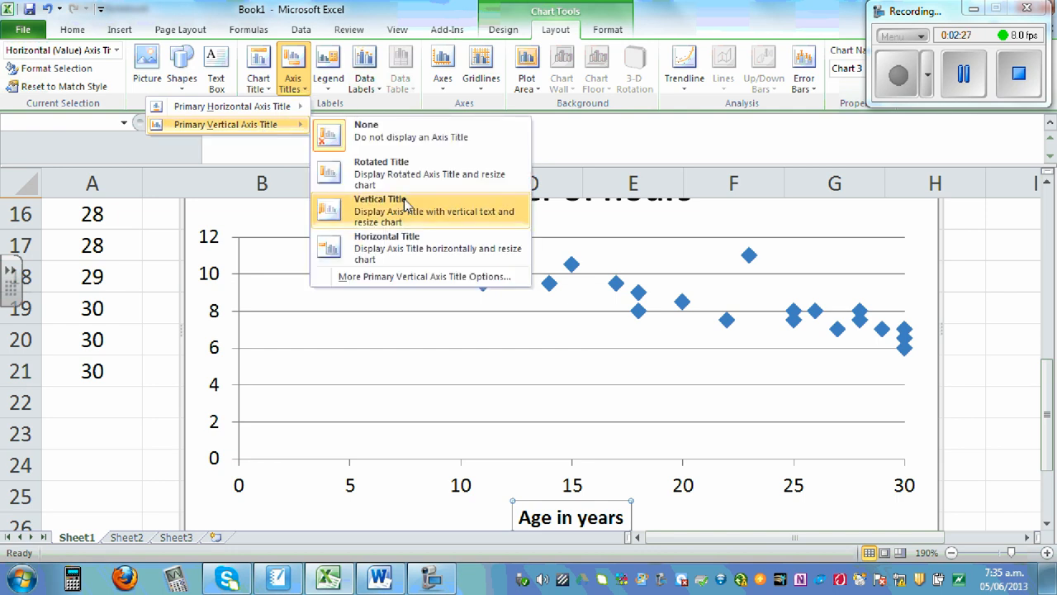
pyautogui.click(382, 198)
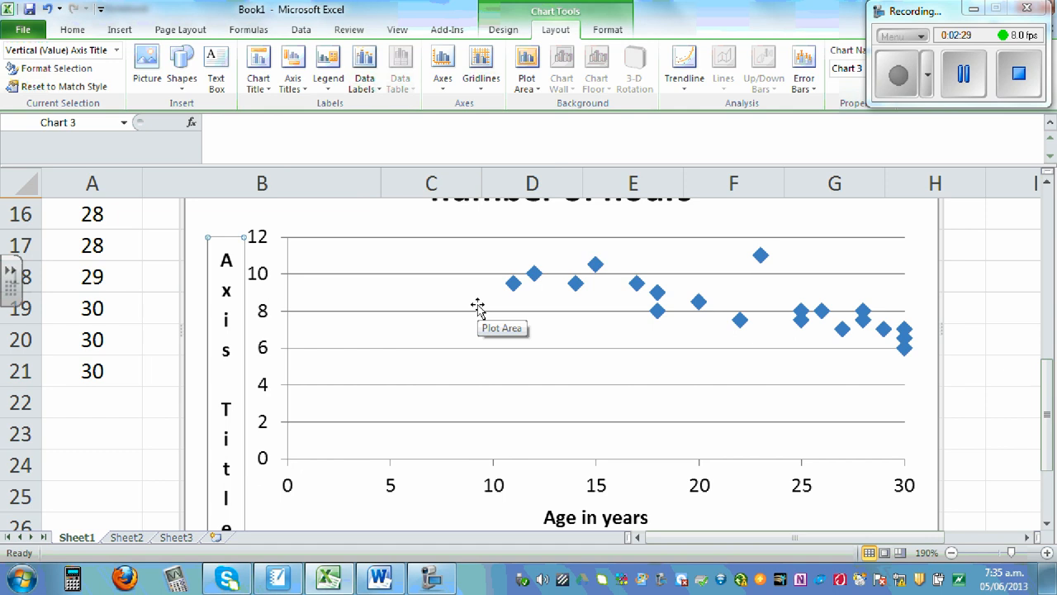
pyautogui.write('Average hour')
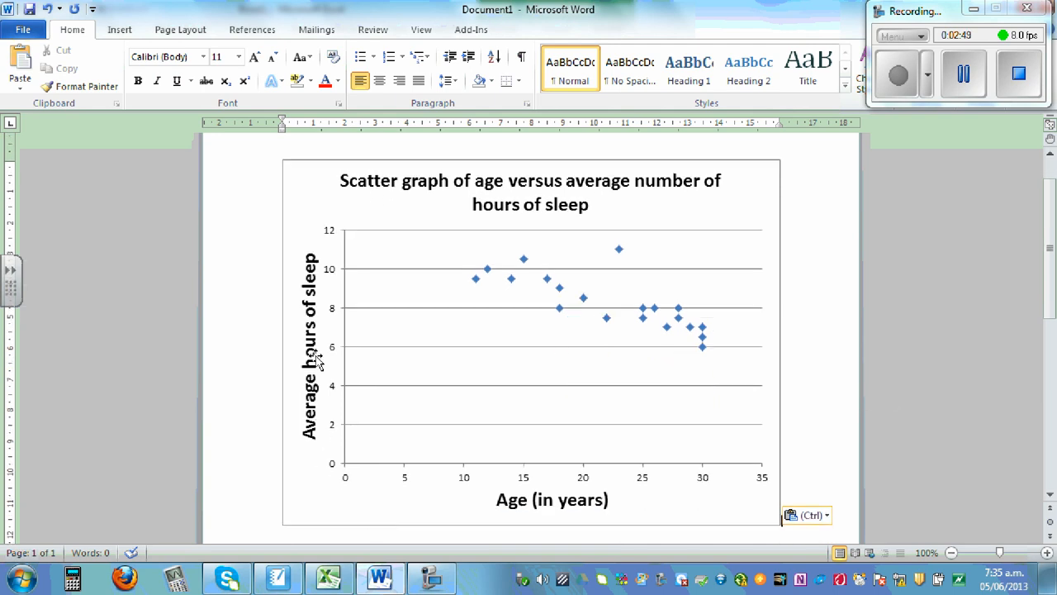
pyautogui.moveTo(572, 405)
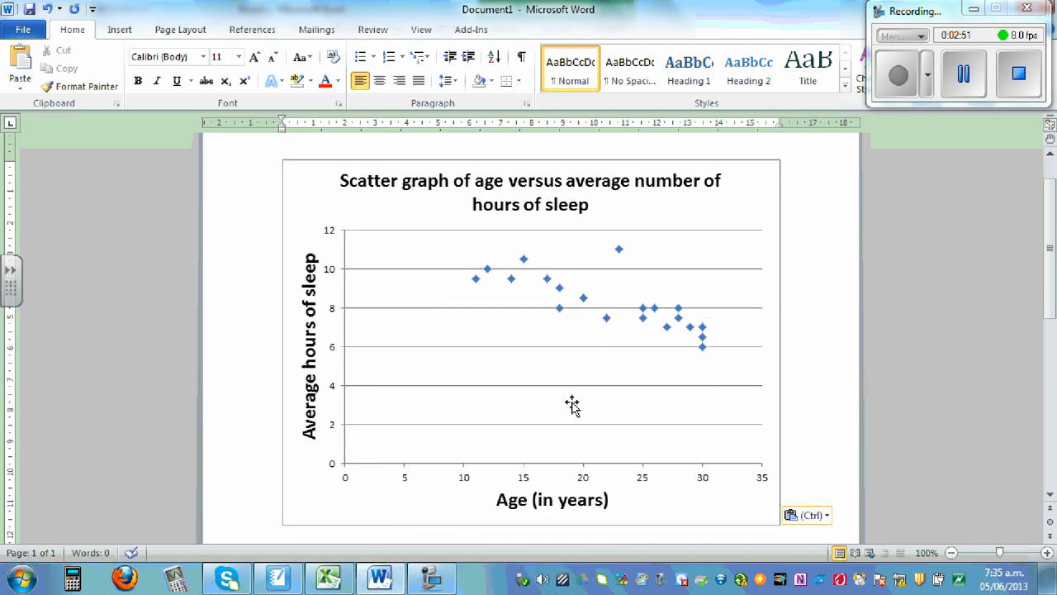
pyautogui.moveTo(758, 404)
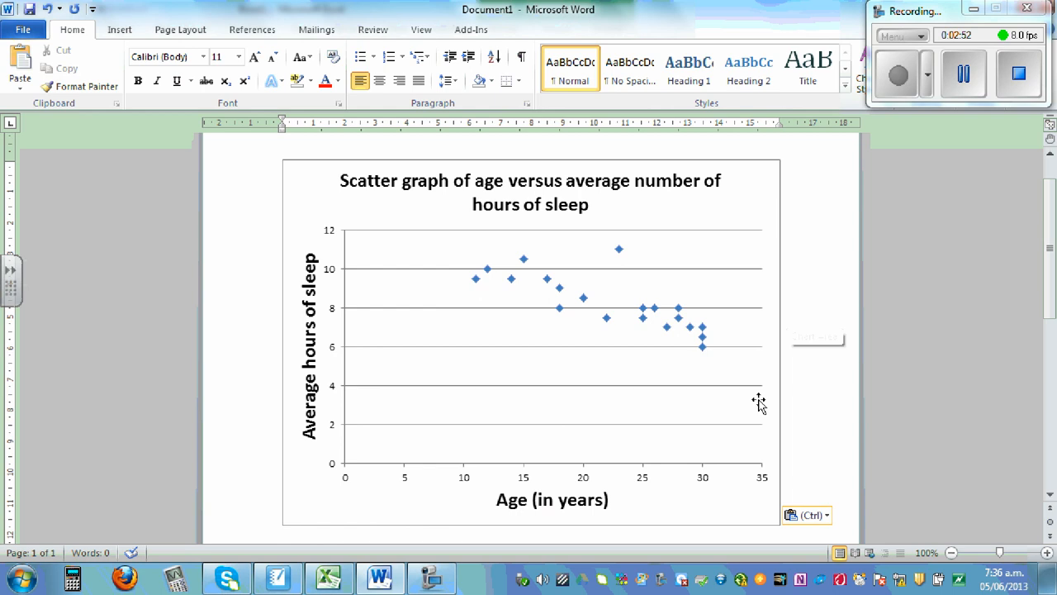
pyautogui.moveTo(472, 300)
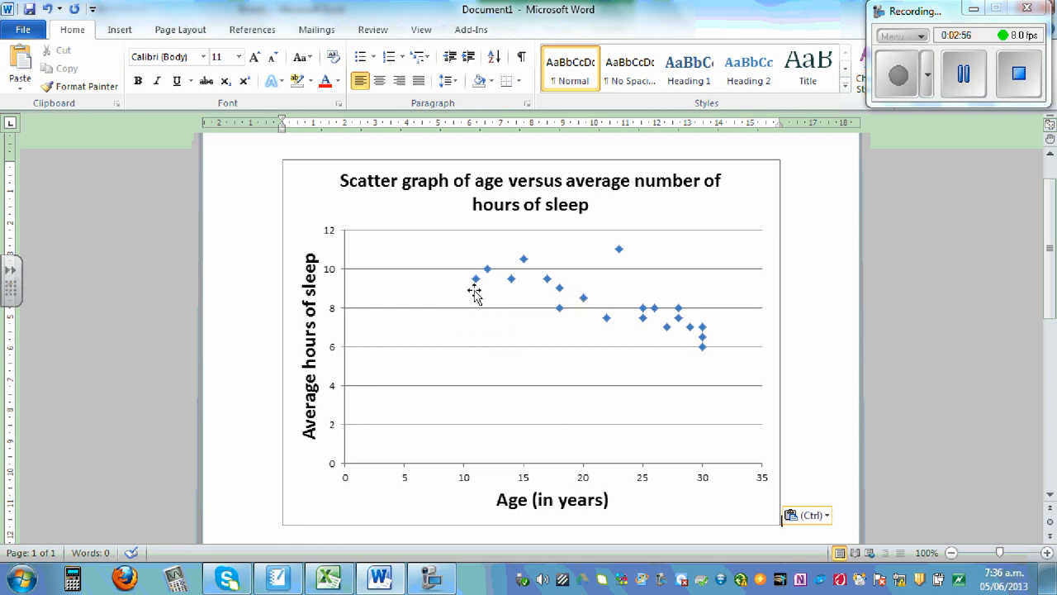
pyautogui.moveTo(477, 296)
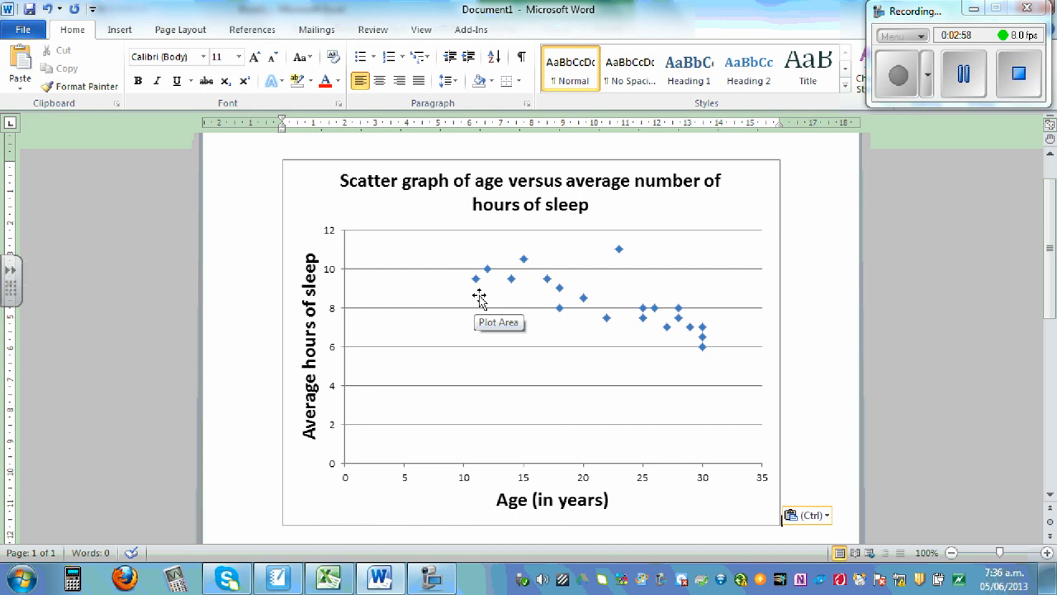
pyautogui.moveTo(476, 279)
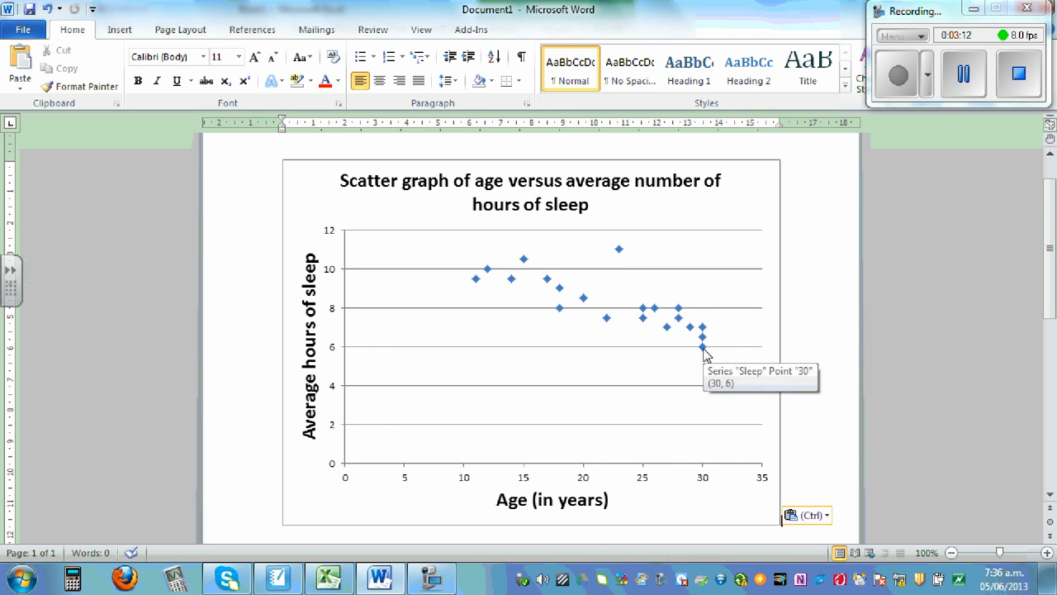
pyautogui.moveTo(704, 345)
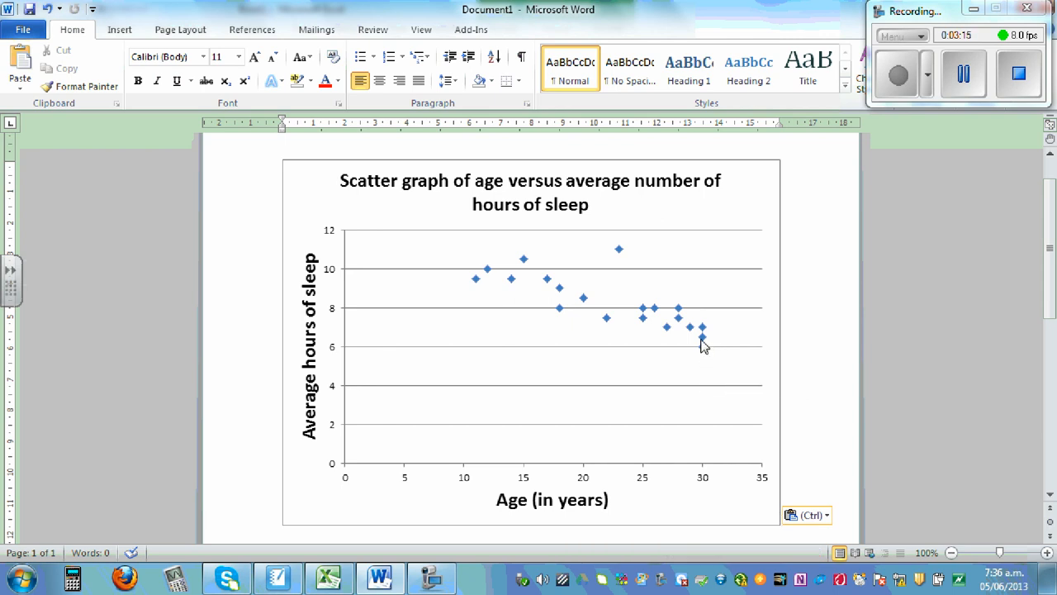
pyautogui.moveTo(700, 327)
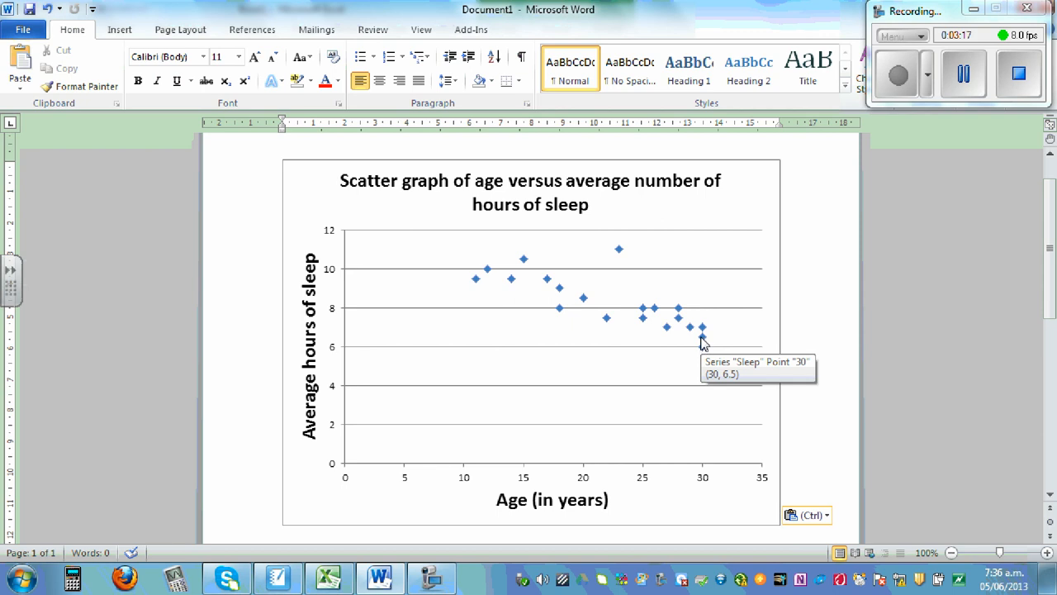
pyautogui.moveTo(701, 334)
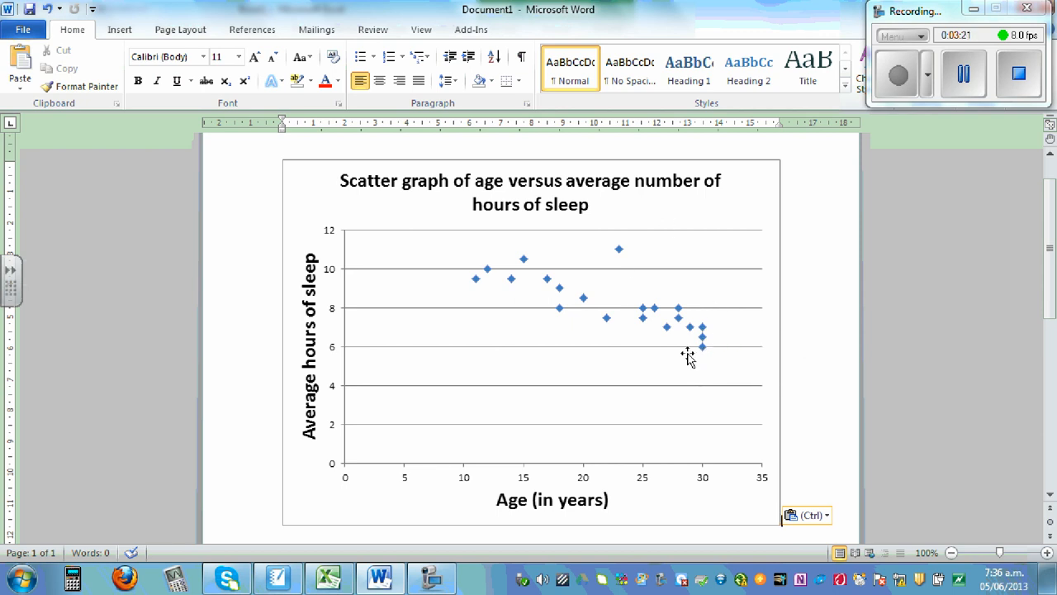
pyautogui.moveTo(542, 304)
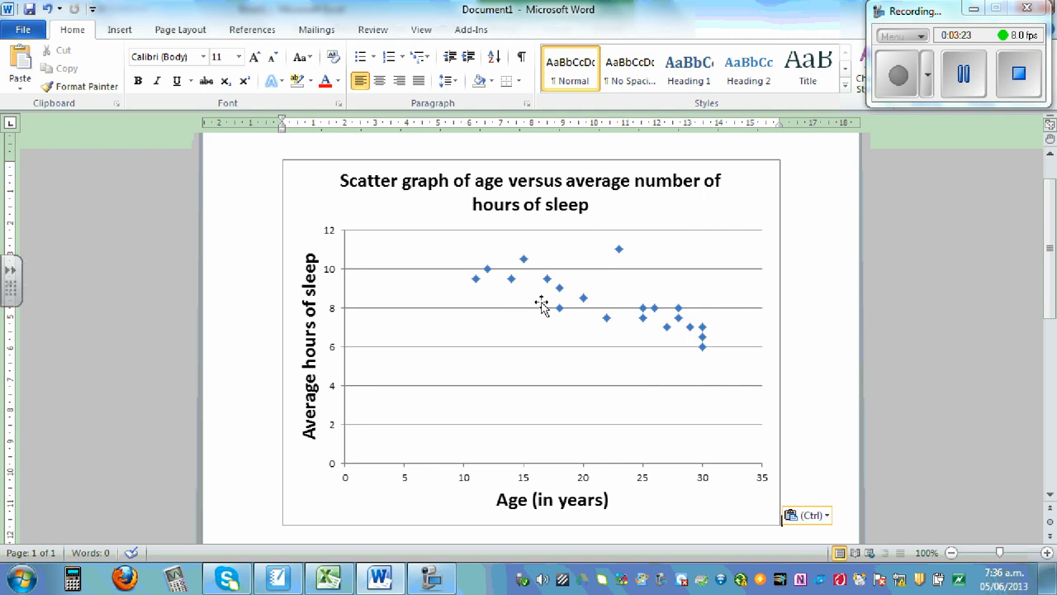
pyautogui.moveTo(564, 294)
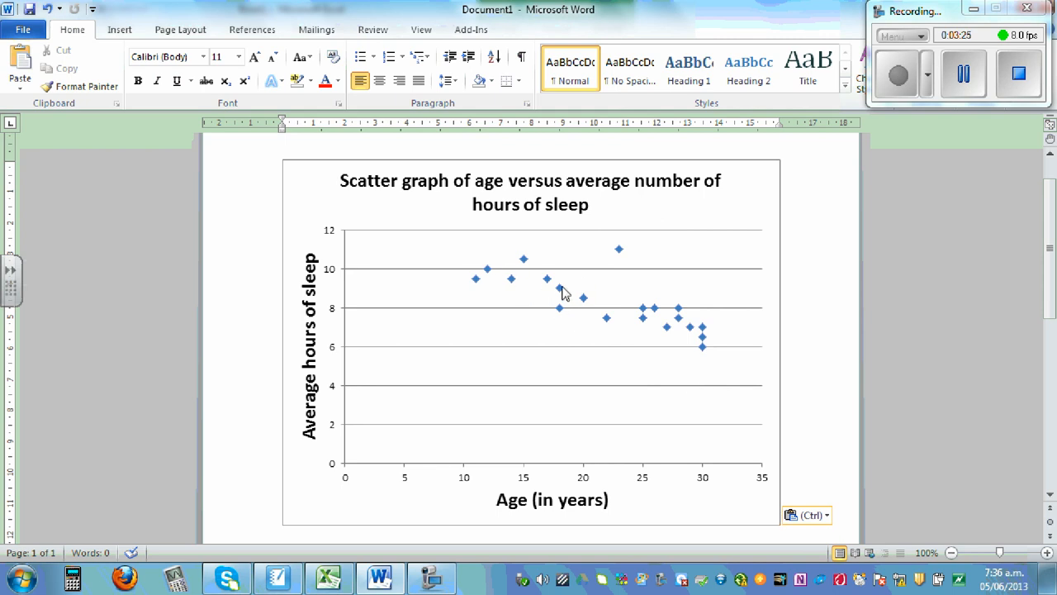
pyautogui.moveTo(509, 281)
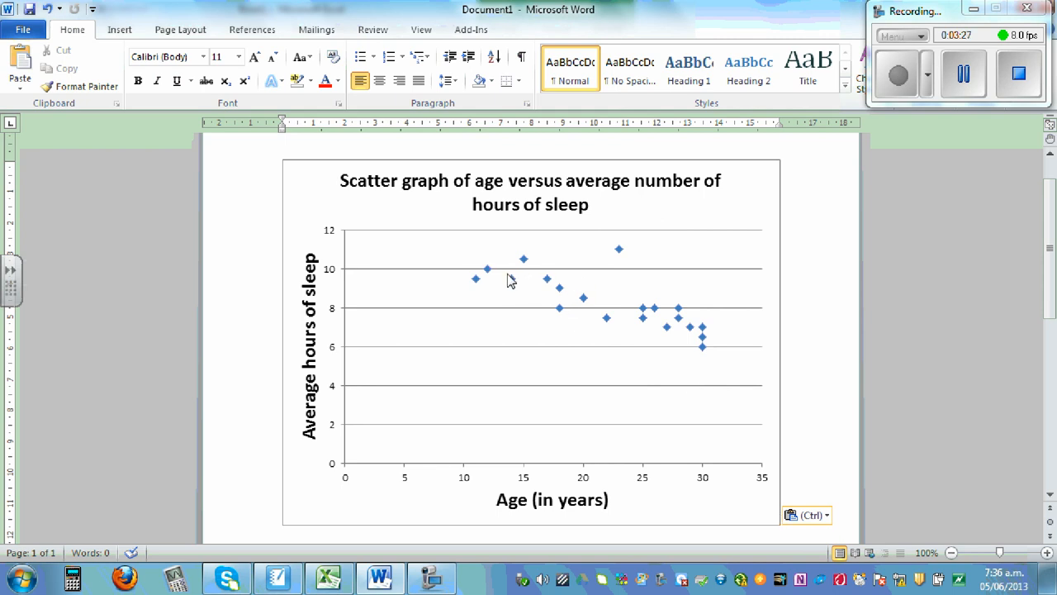
pyautogui.moveTo(575, 267)
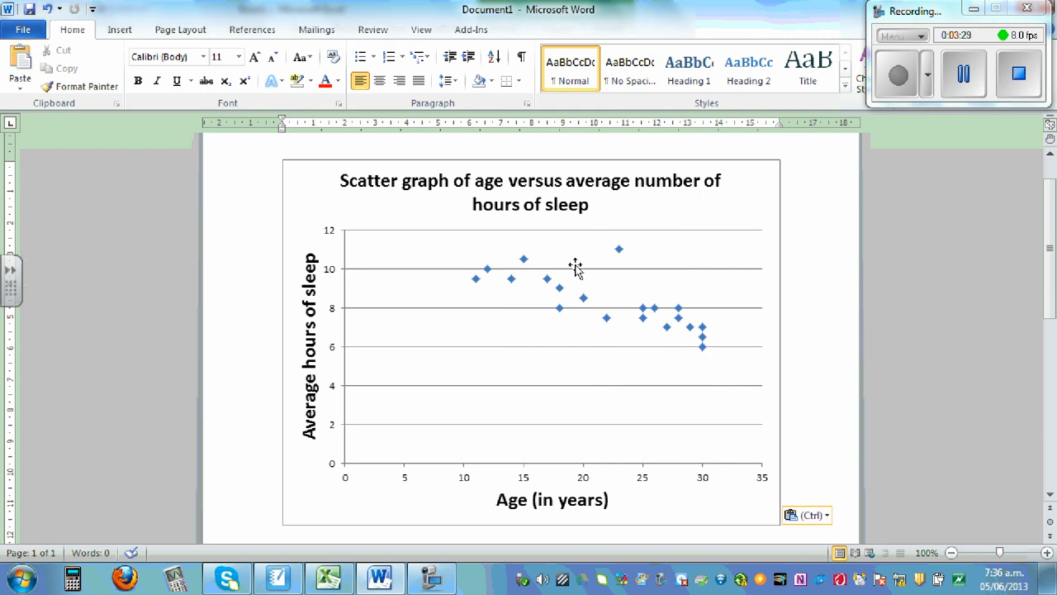
pyautogui.moveTo(562, 304)
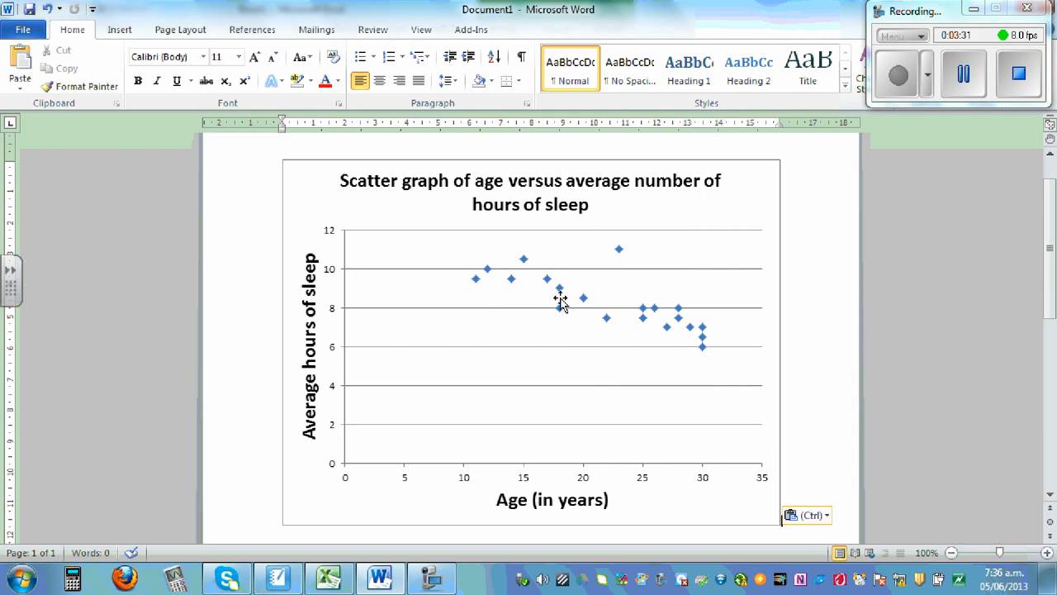
pyautogui.moveTo(684, 342)
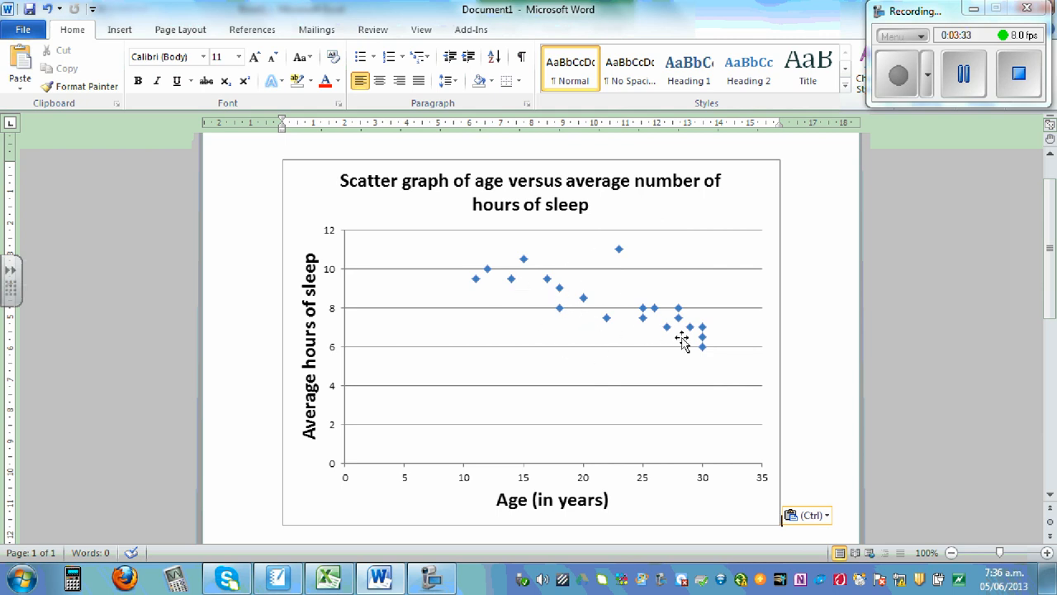
pyautogui.moveTo(687, 347)
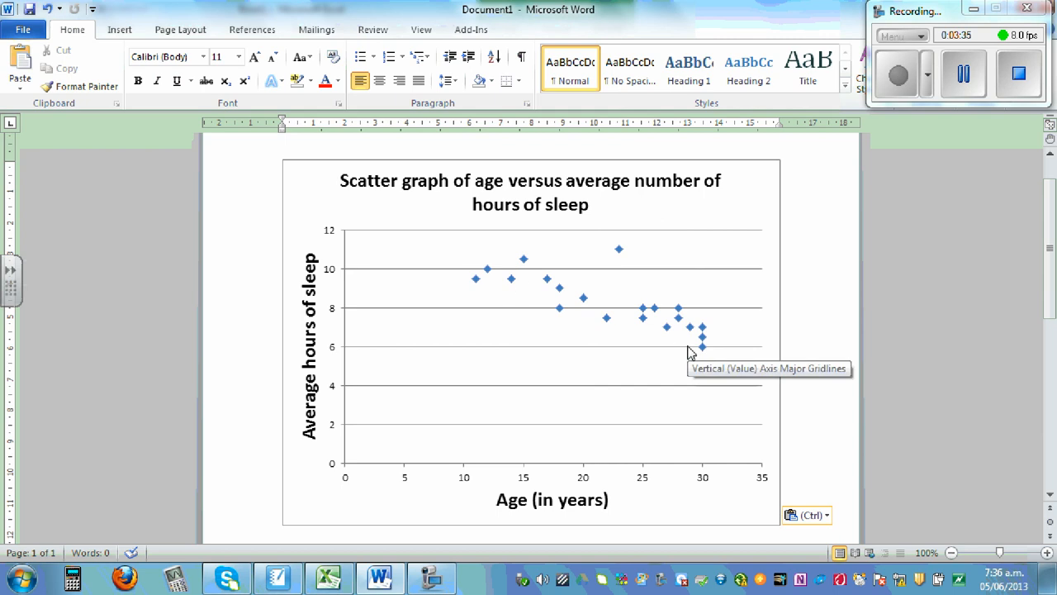
pyautogui.moveTo(535, 256)
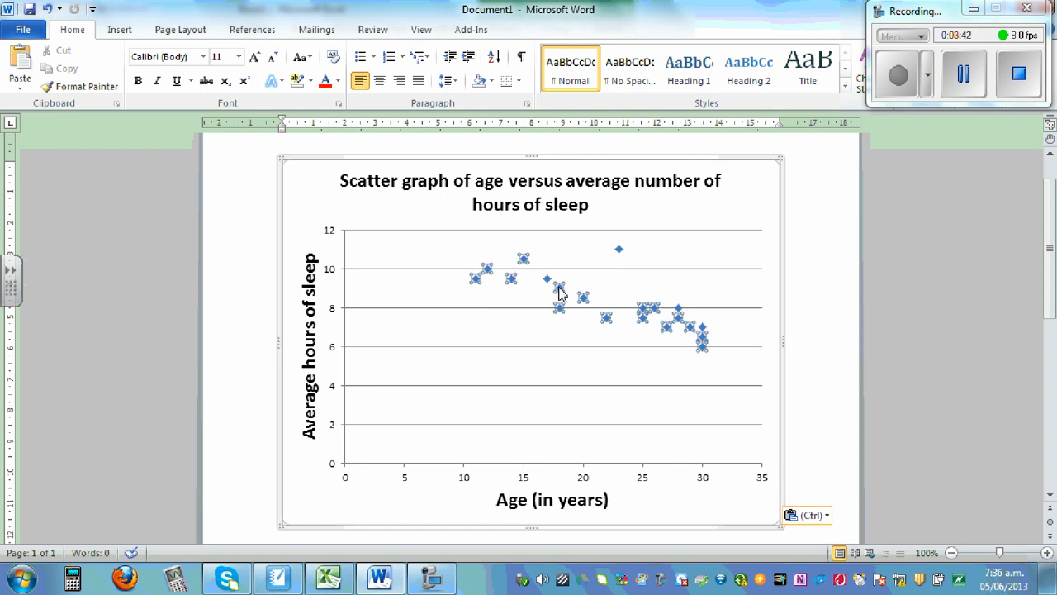
# - Add a linear trendline through the sleep data series on the chart
pyautogui.rightClick(560, 294)
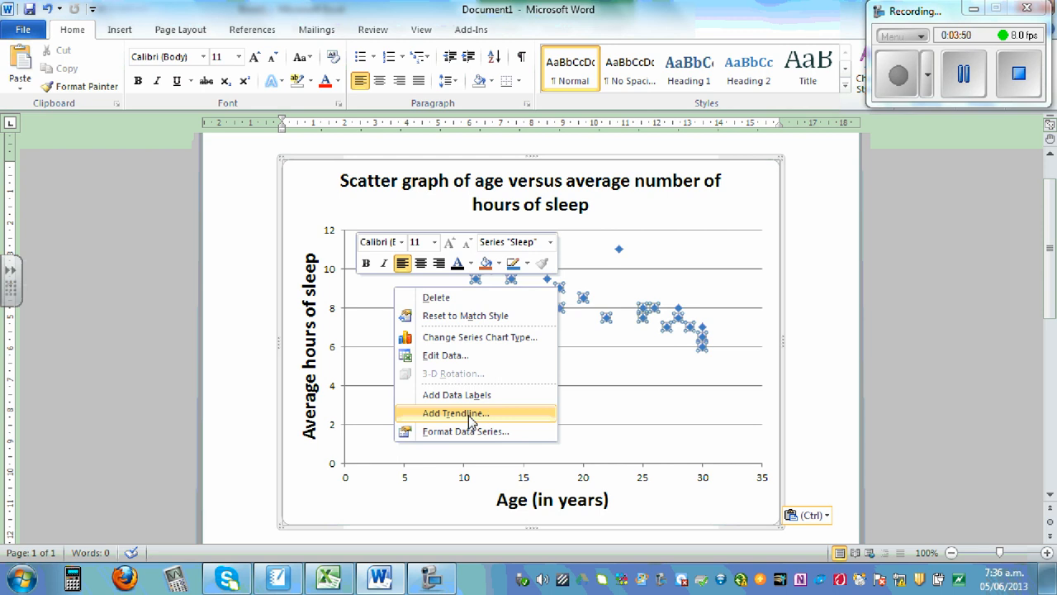
pyautogui.click(456, 413)
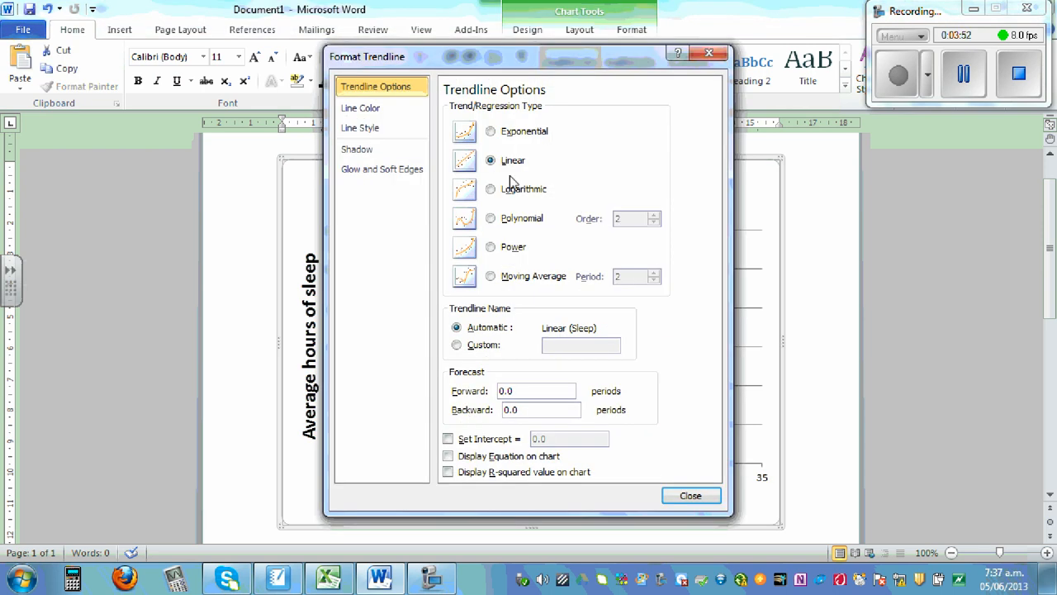
pyautogui.moveTo(476, 172)
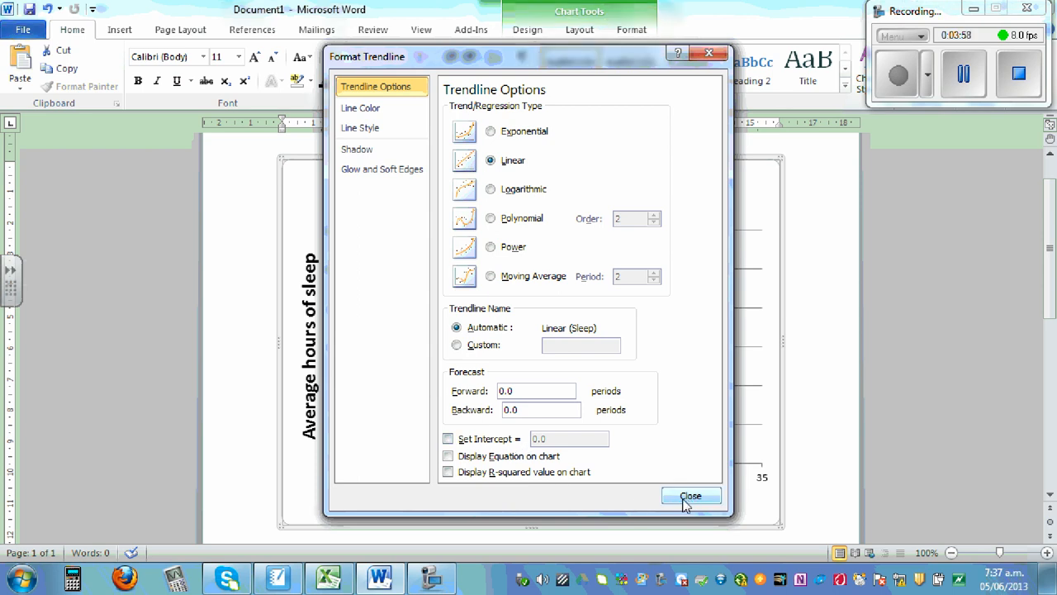
pyautogui.click(690, 495)
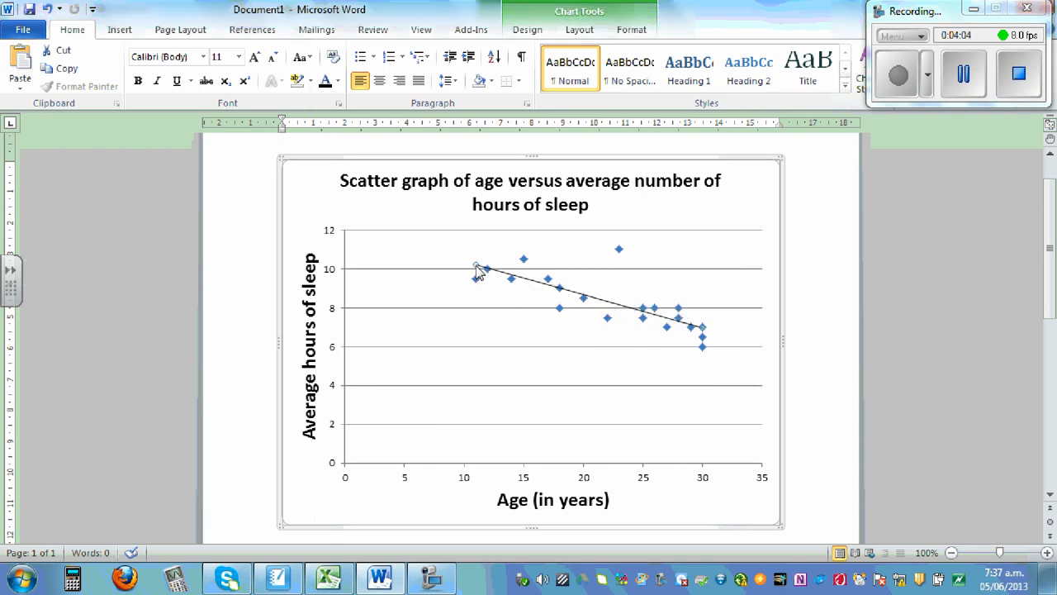
pyautogui.moveTo(653, 322)
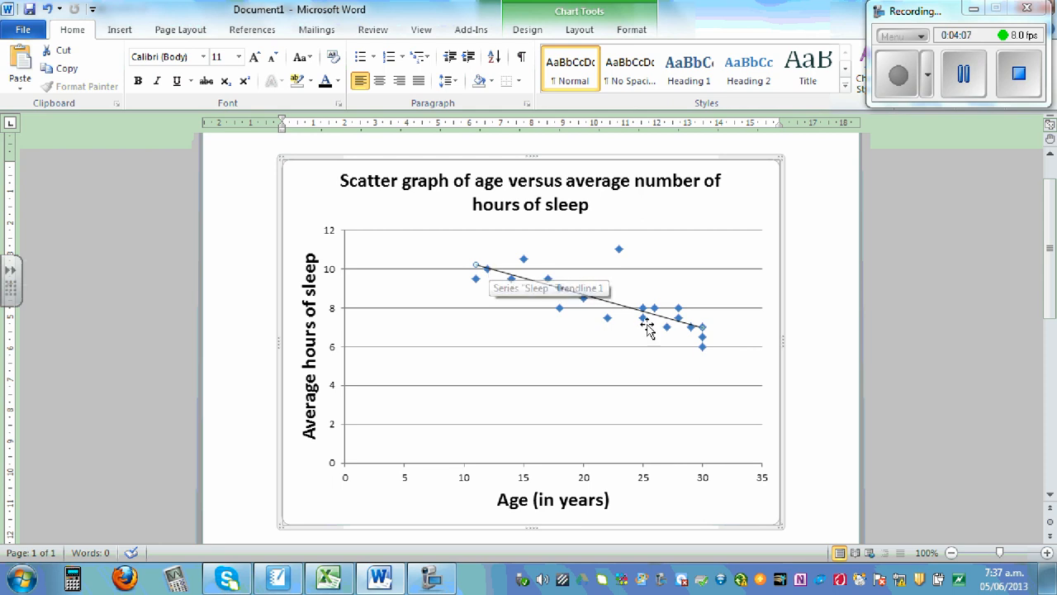
pyautogui.moveTo(581, 291)
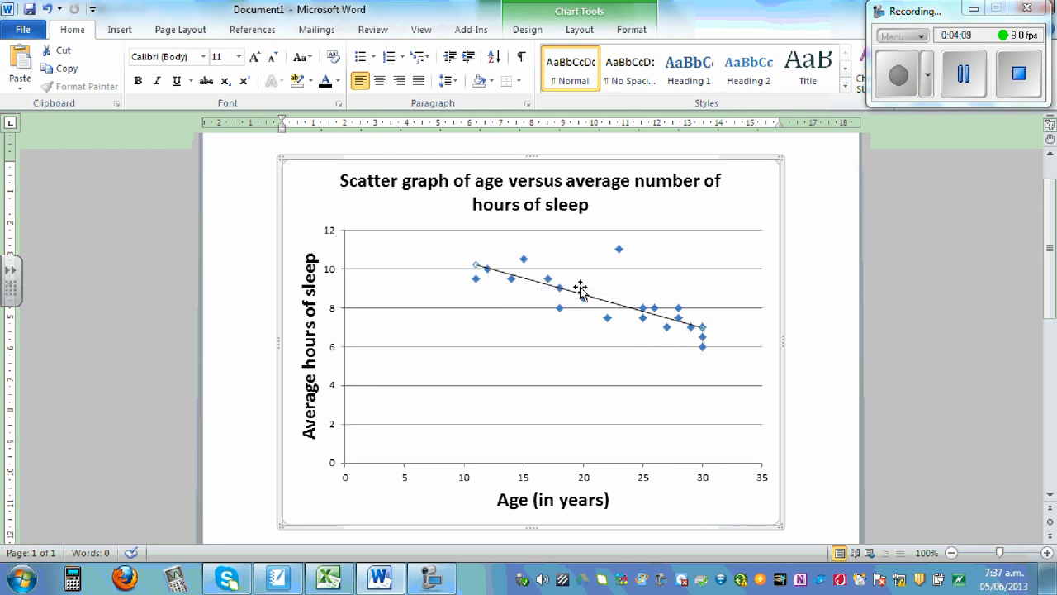
pyautogui.moveTo(598, 251)
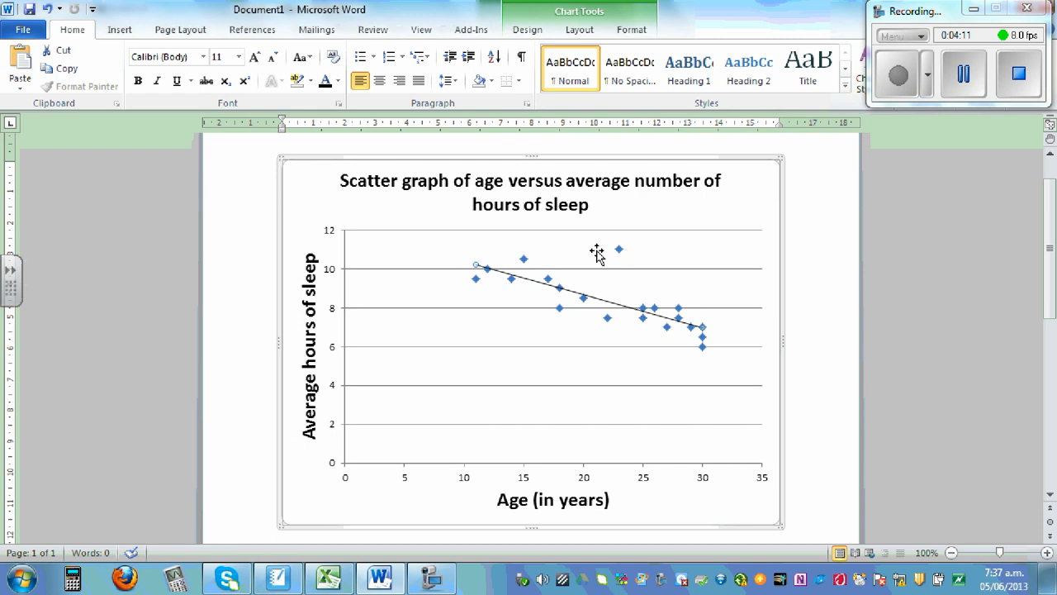
pyautogui.moveTo(489, 278)
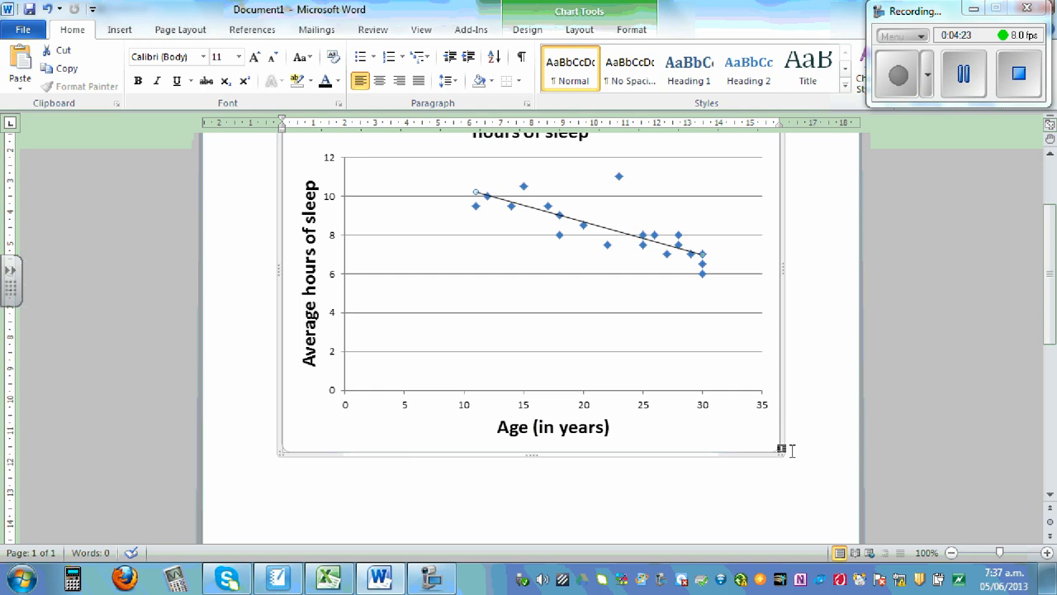
# - Deselect the chart and switch to the SMART Notebook worksheet
pyautogui.click(796, 463)
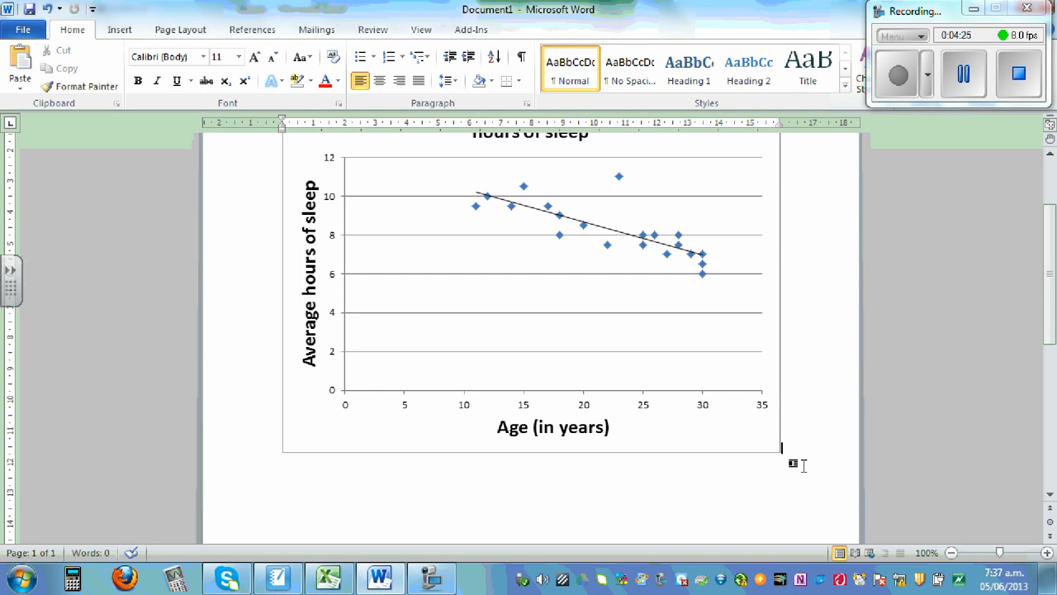
pyautogui.click(277, 577)
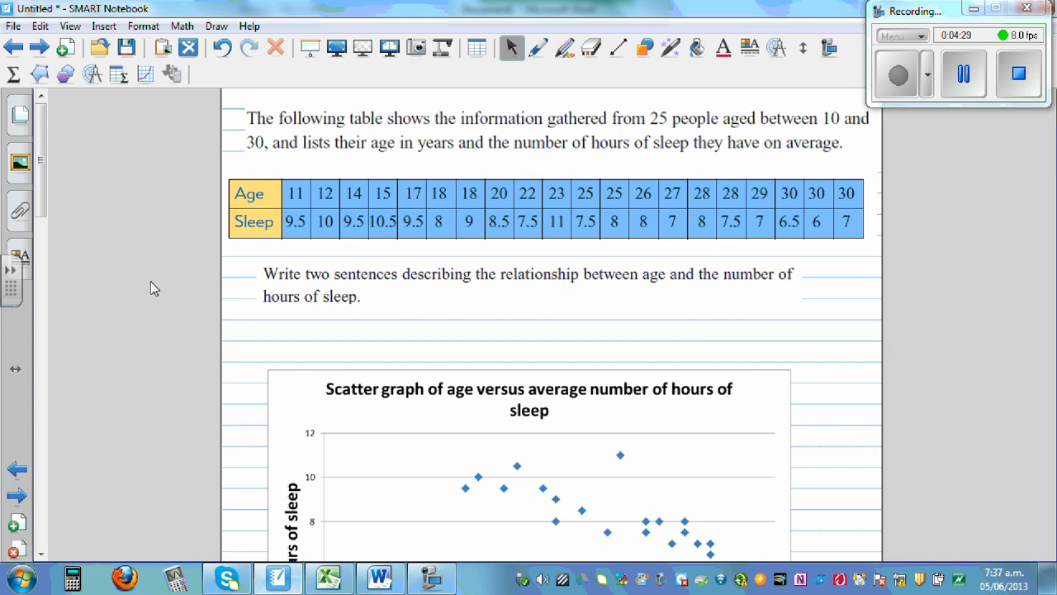
# - Circle the outlying point at age 23 with the pen on the Notebook graph
pyautogui.scroll(-3)
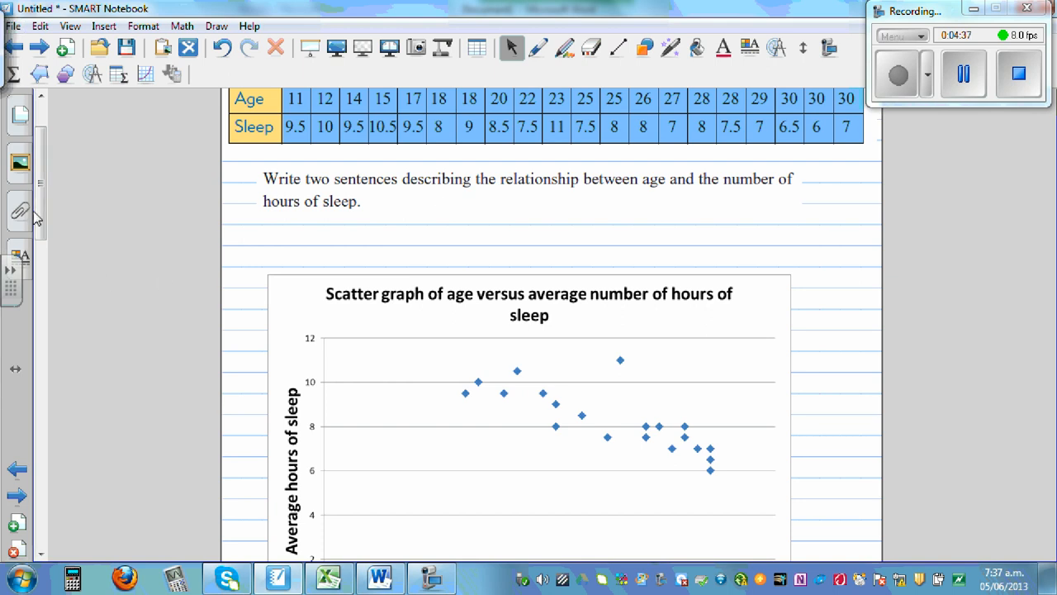
pyautogui.scroll(-3)
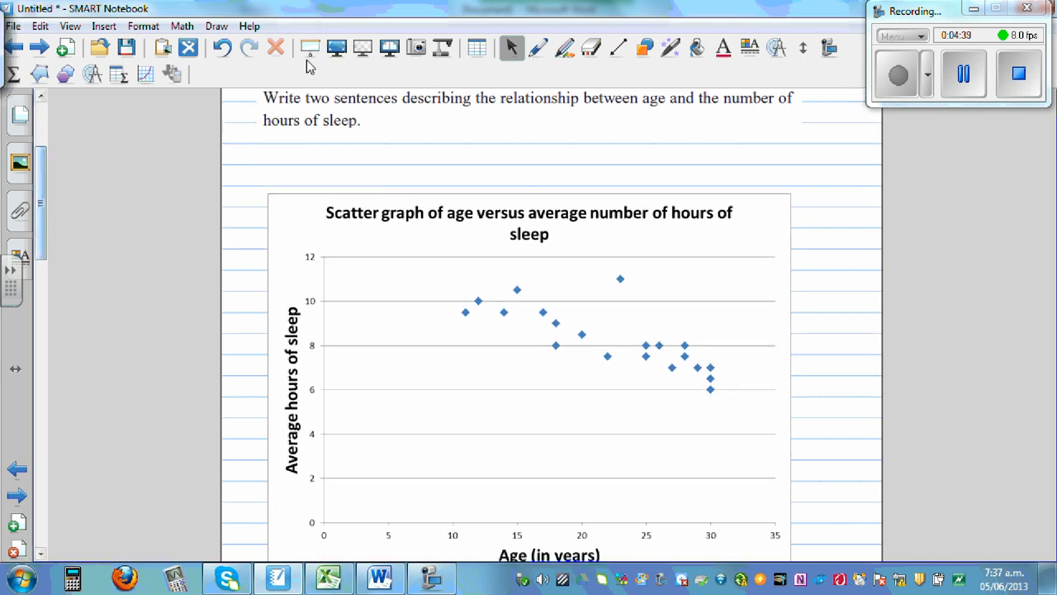
pyautogui.click(565, 46)
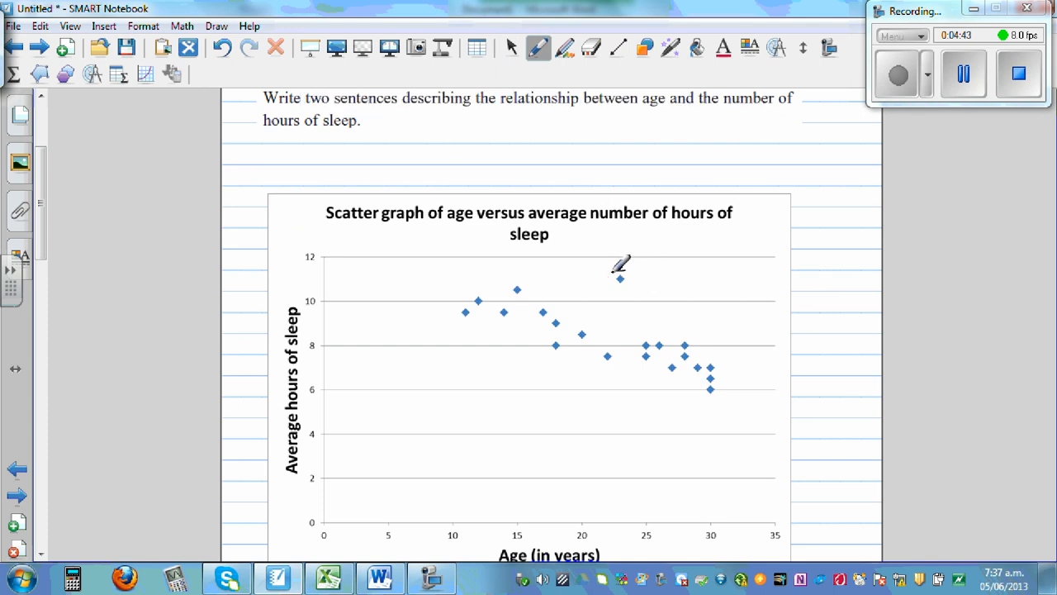
pyautogui.moveTo(628, 281); pyautogui.dragTo(614, 273)
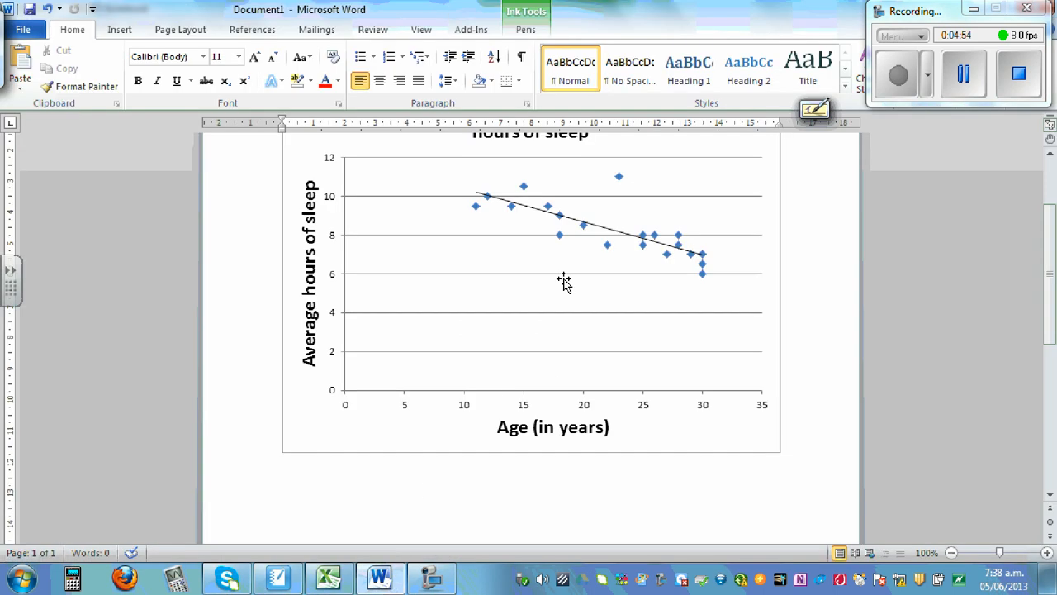
pyautogui.moveTo(618, 175)
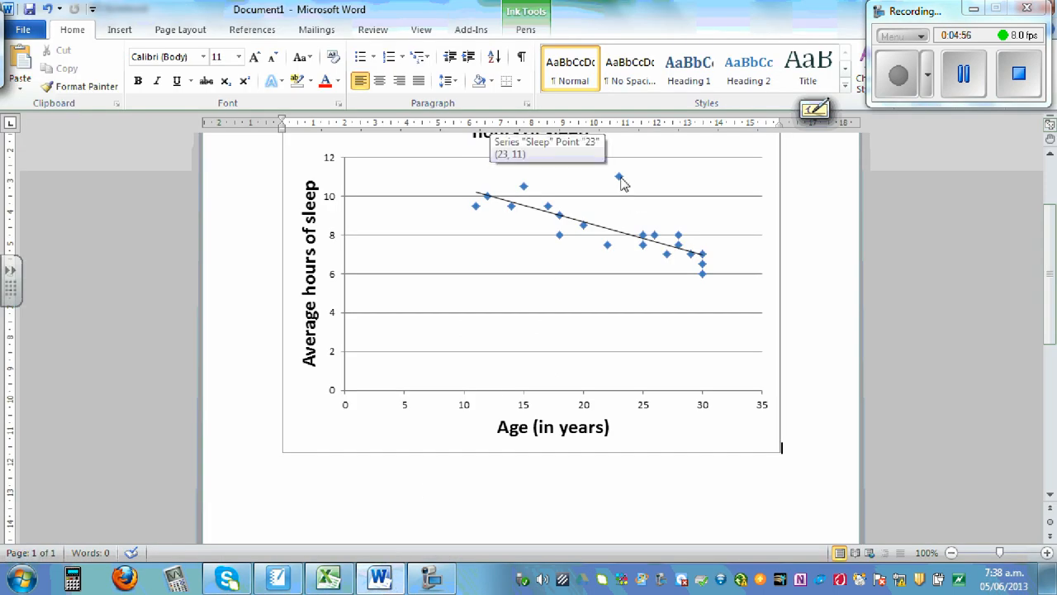
pyautogui.moveTo(621, 187)
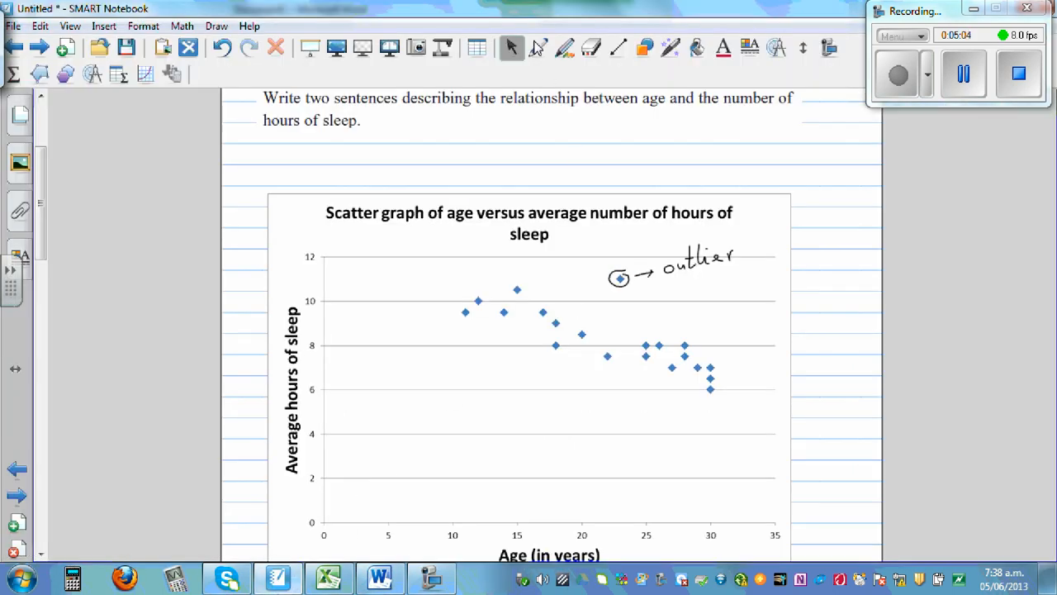
# - Write (23, 11) under the outlier label and draw a best-fit line through the points
pyautogui.click(539, 46)
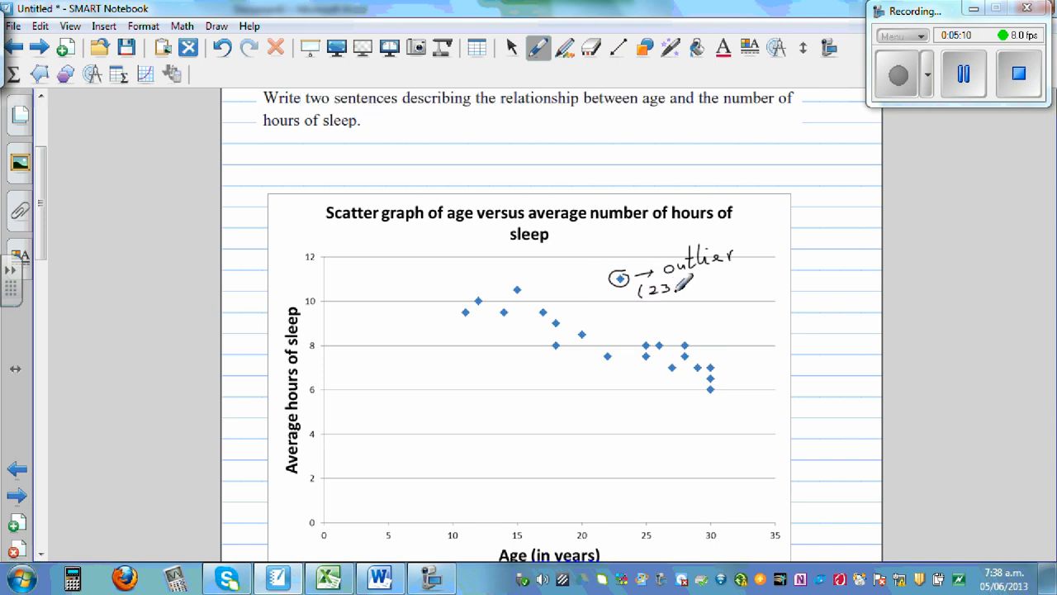
pyautogui.moveTo(669, 284); pyautogui.dragTo(690, 284)
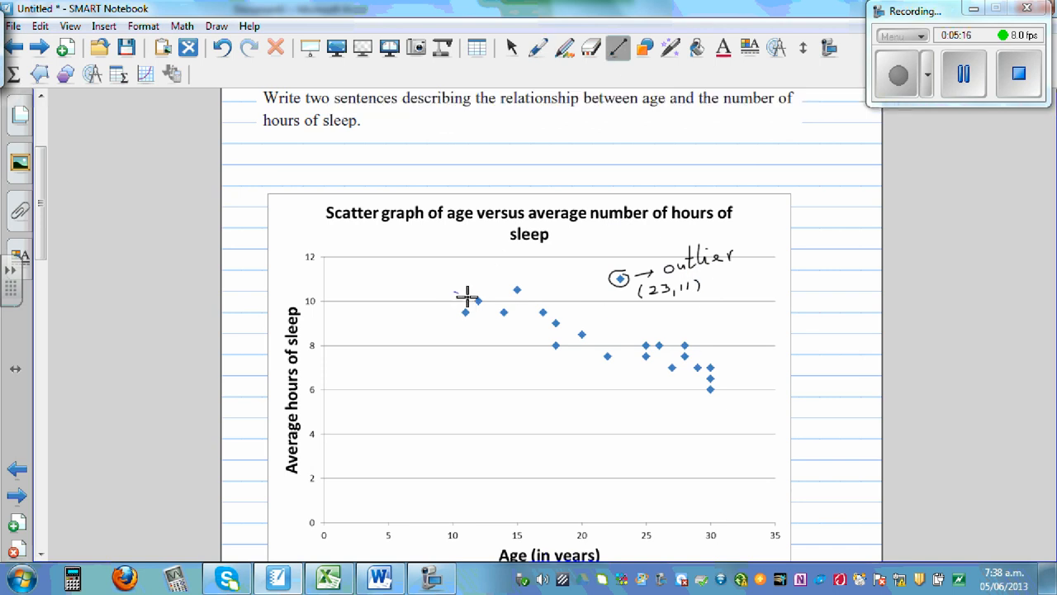
pyautogui.moveTo(466, 298); pyautogui.dragTo(733, 383)
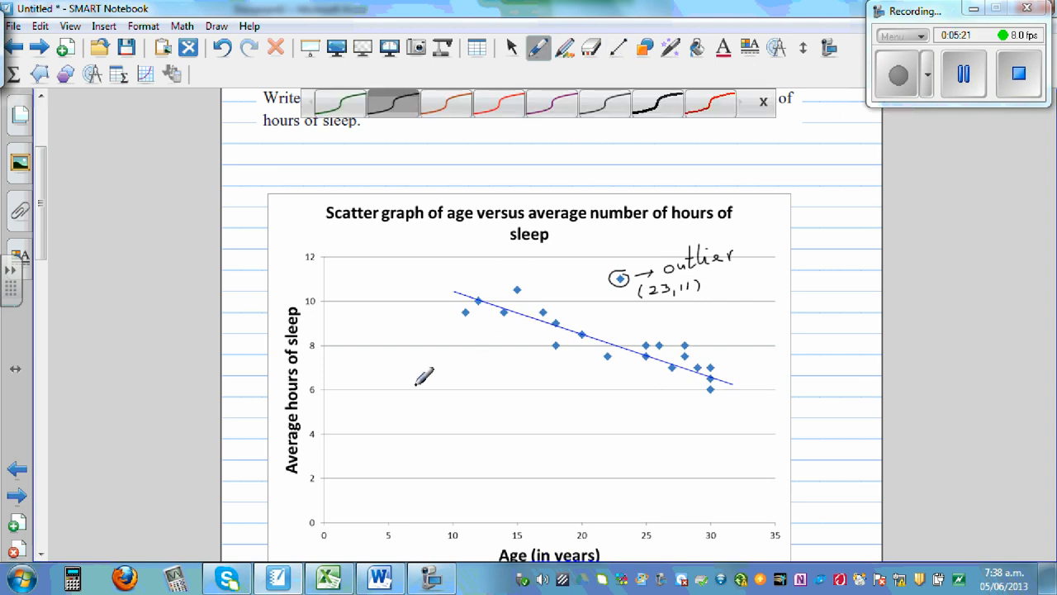
# - Handwrite 'moderately negatively correlated' below the line and box it in
pyautogui.moveTo(413, 383); pyautogui.dragTo(446, 380)
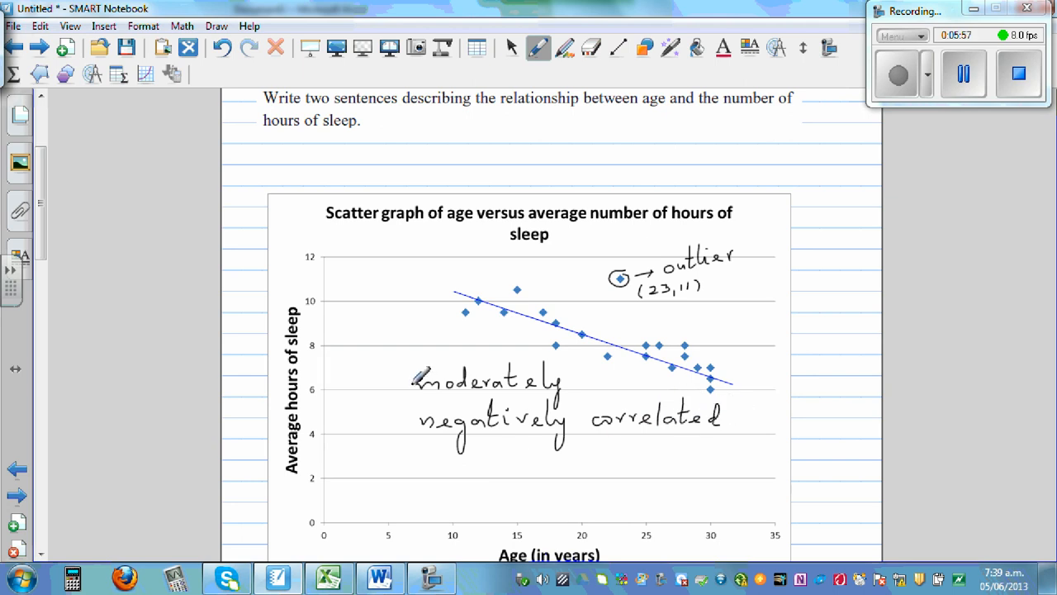
pyautogui.moveTo(405, 364); pyautogui.dragTo(730, 443)
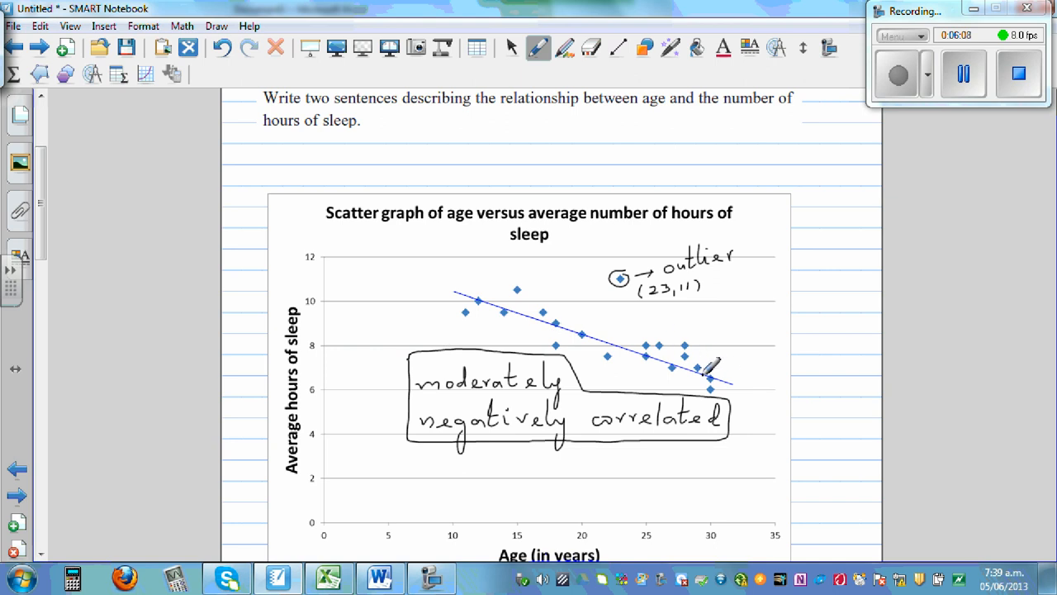
pyautogui.scroll(-3)
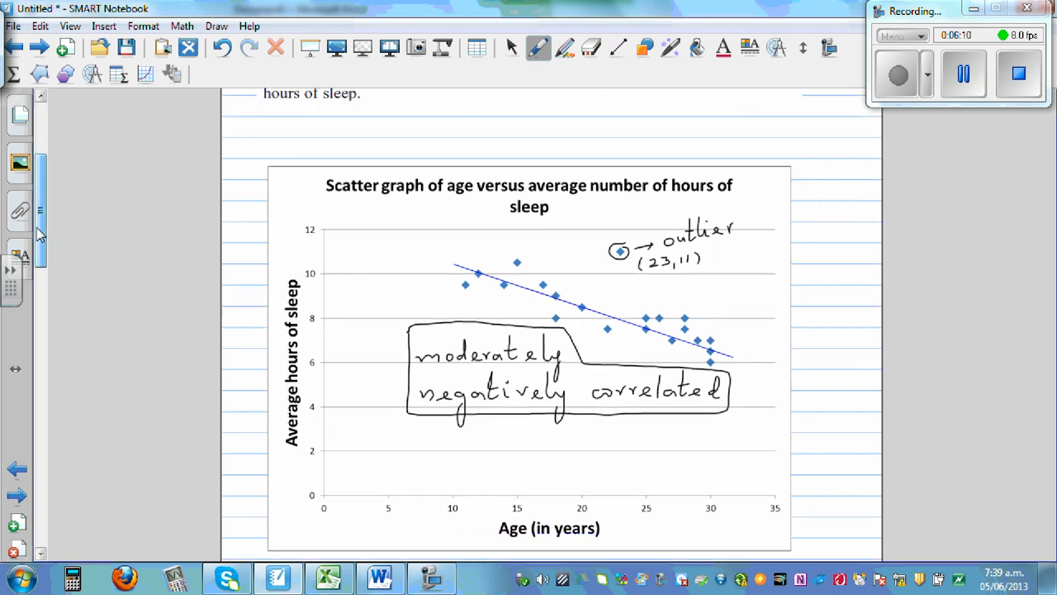